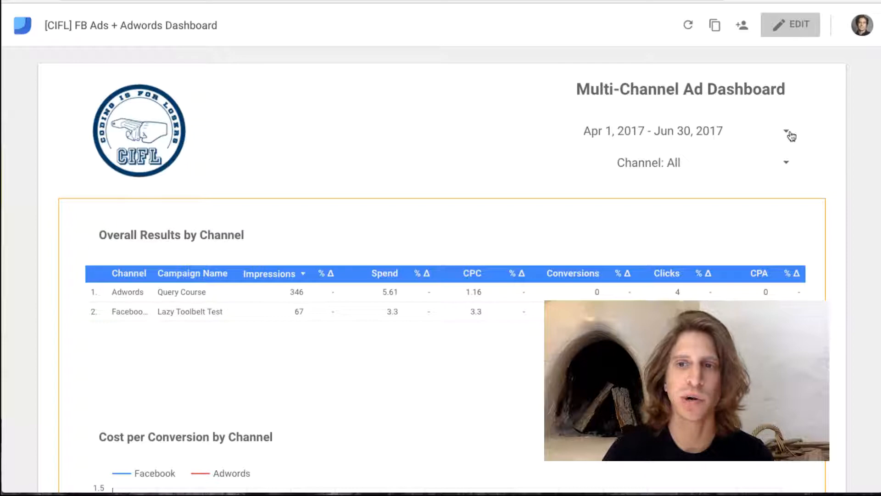
- Check the dashboard's channel filter, keeping all channels selected
left_click(790, 135)
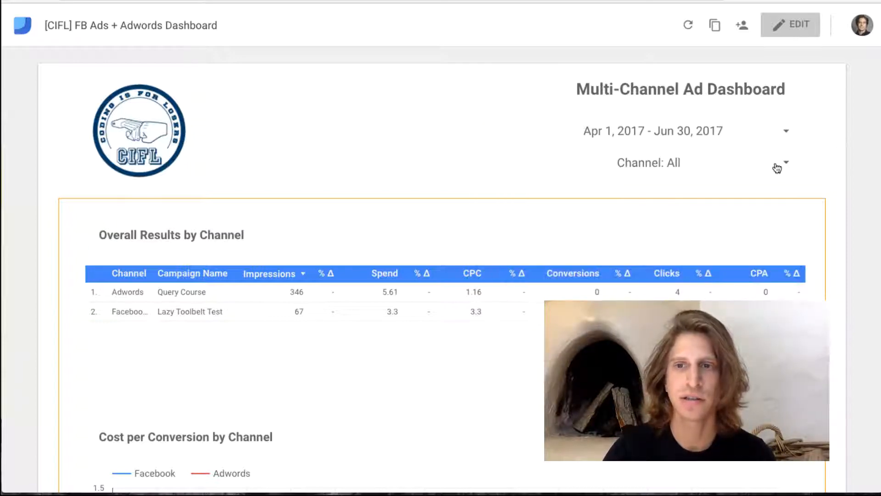
left_click(781, 163)
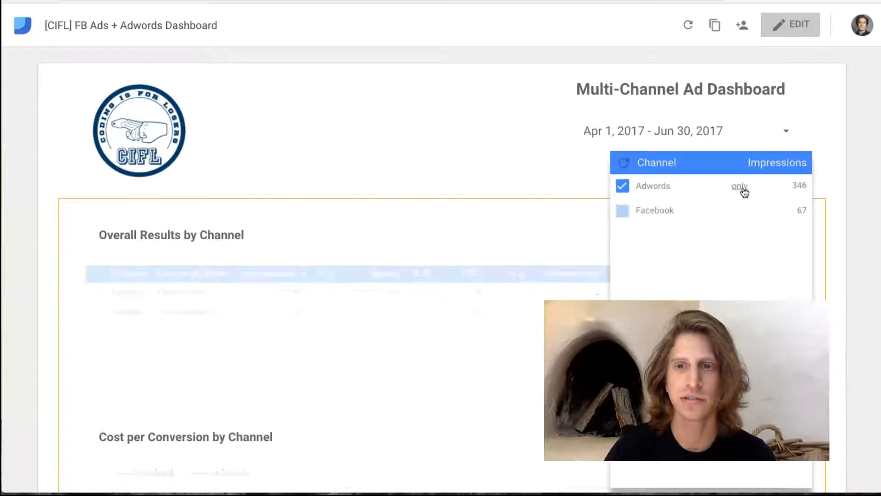
left_click(739, 186)
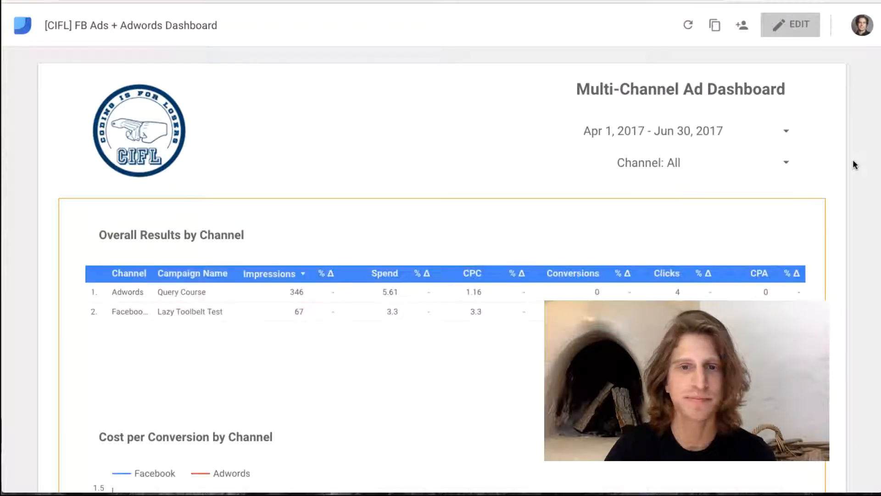
scroll("down", 3)
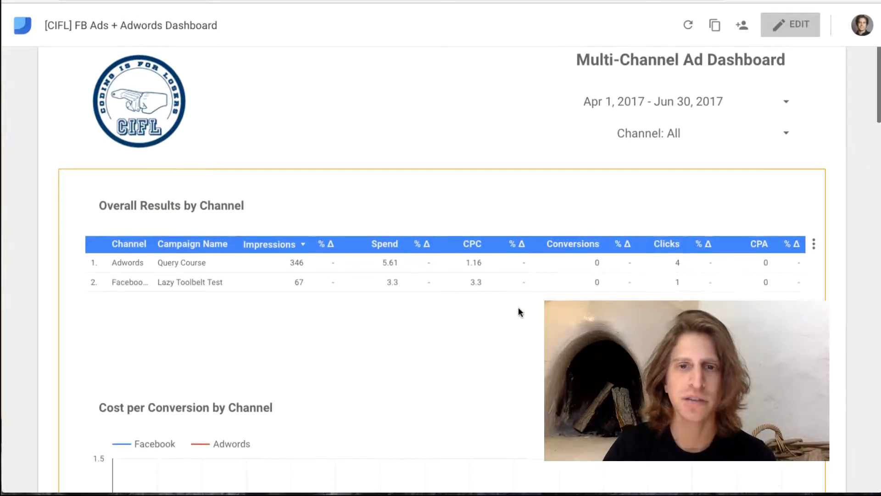
mouse_move(176, 274)
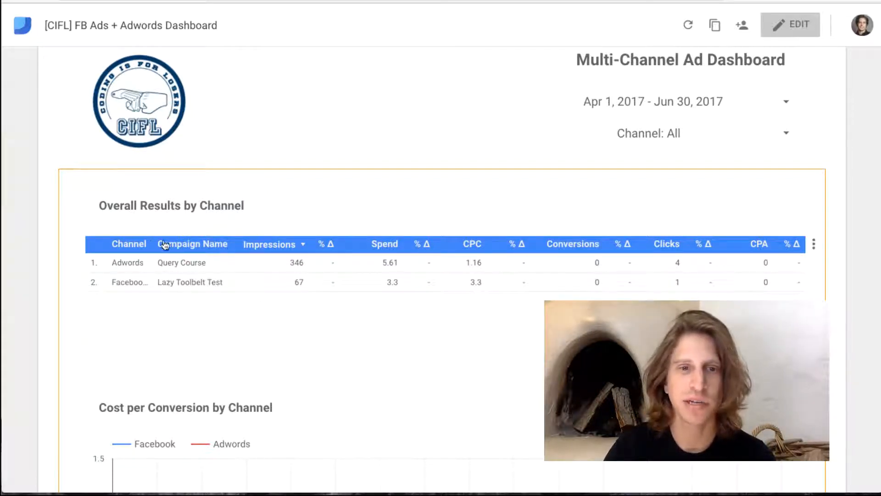
- Scroll down through the remaining dashboard charts
scroll("down", 3)
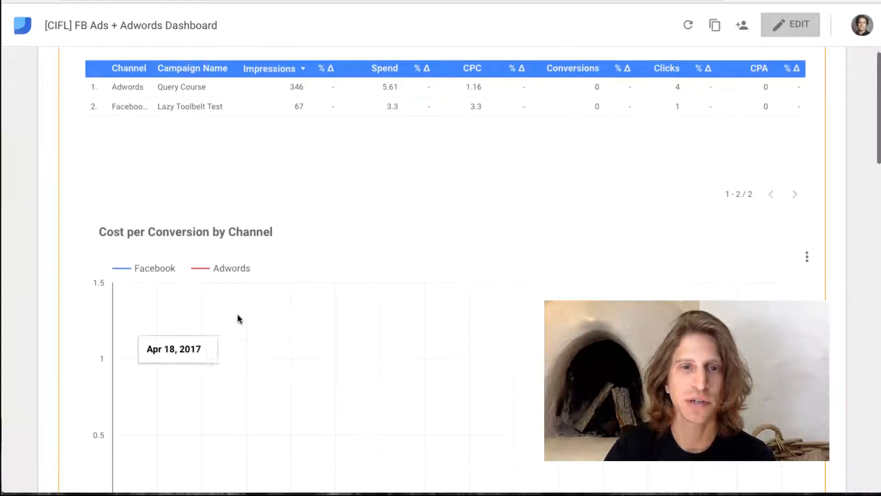
scroll("down", 3)
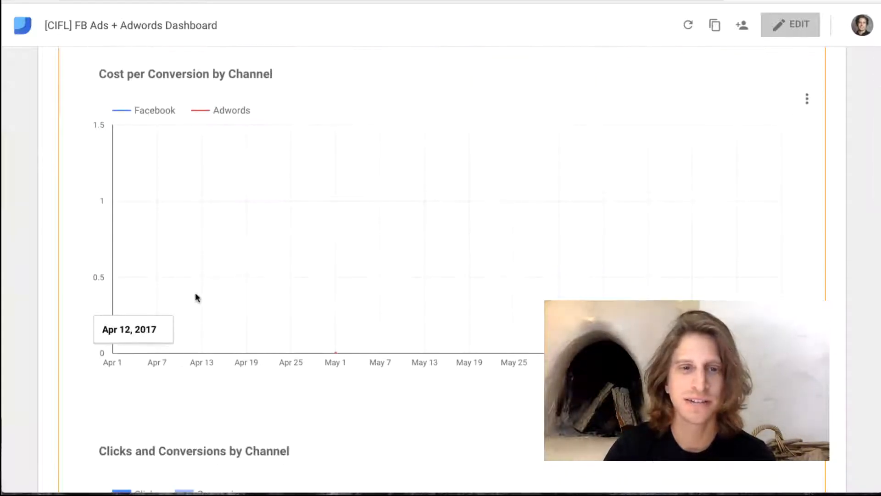
mouse_move(323, 290)
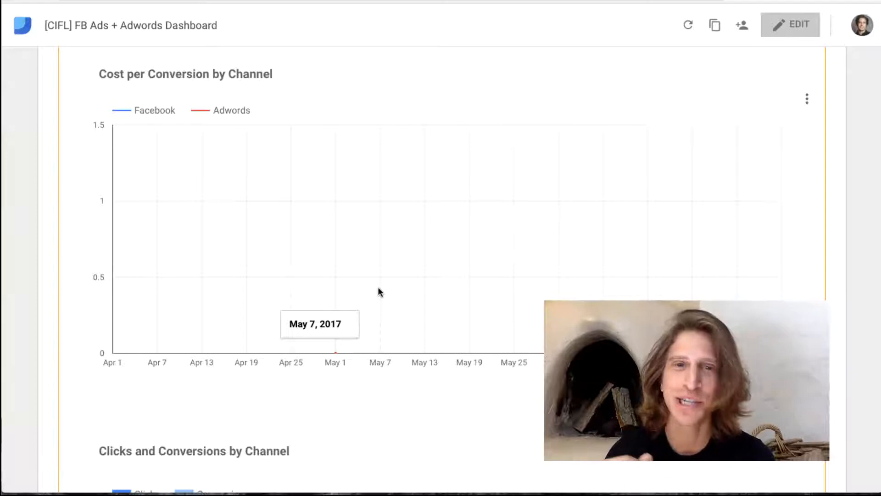
scroll("down", 3)
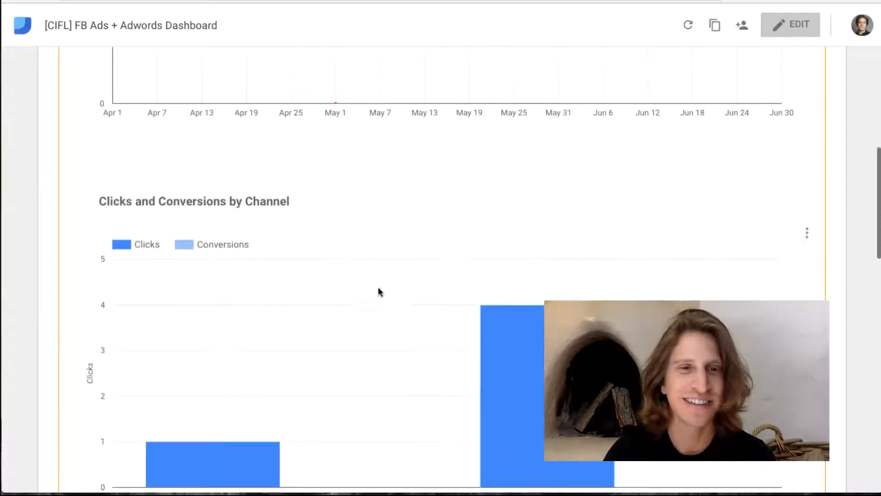
scroll("down", 3)
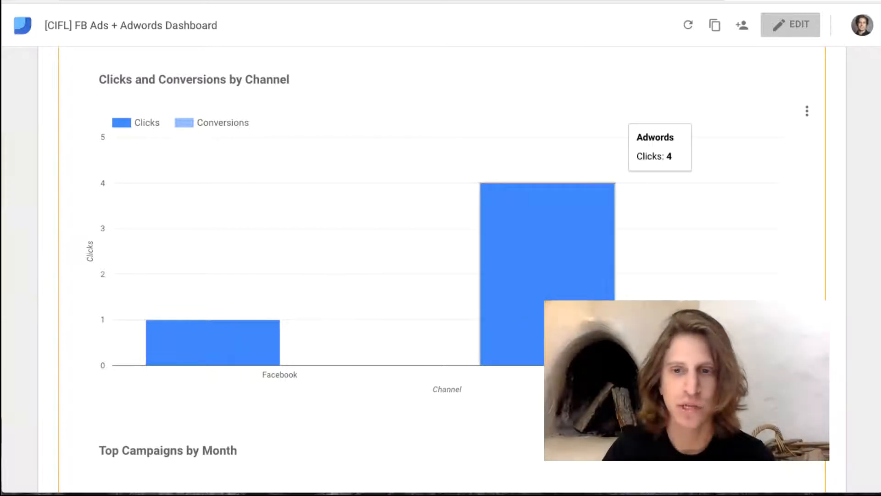
mouse_move(432, 401)
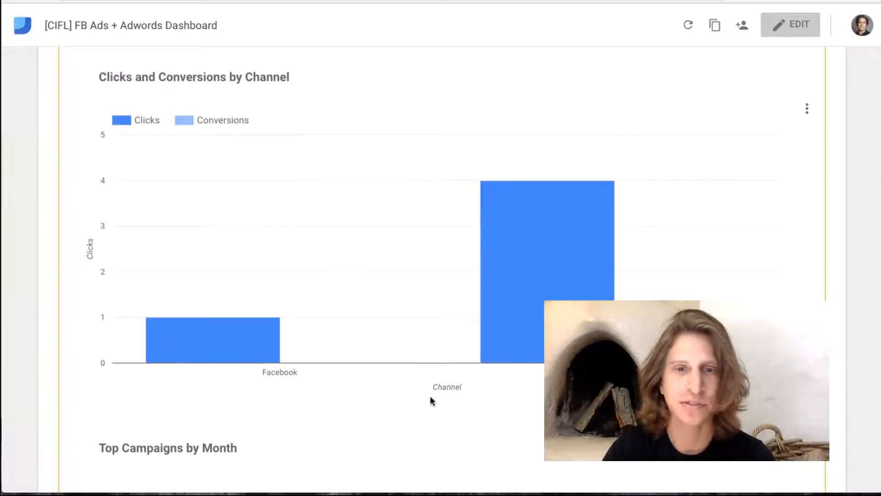
scroll("down", 3)
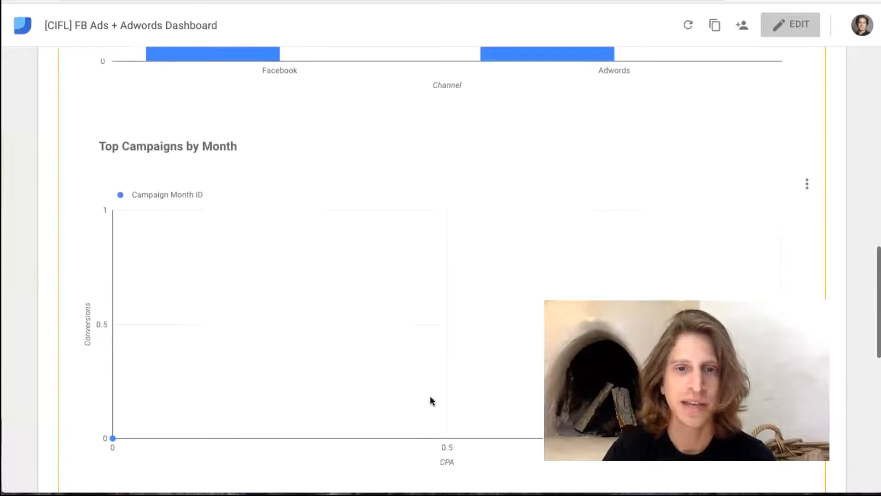
scroll("down", 3)
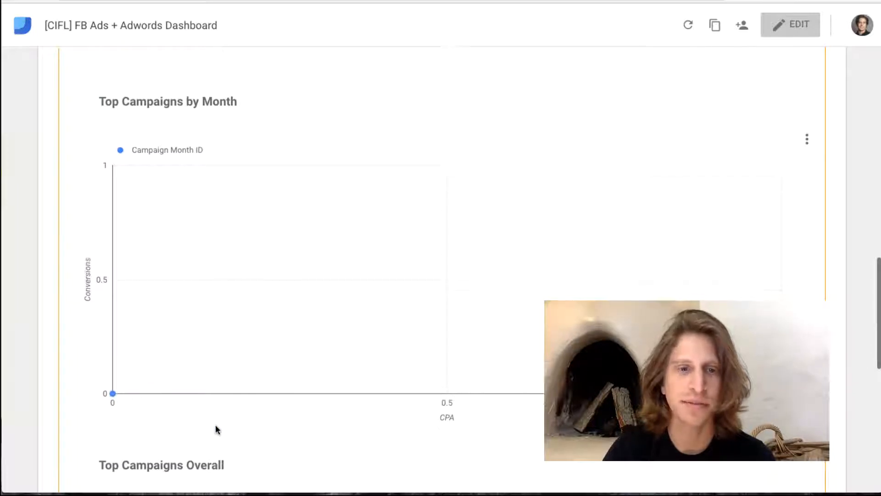
scroll("down", 3)
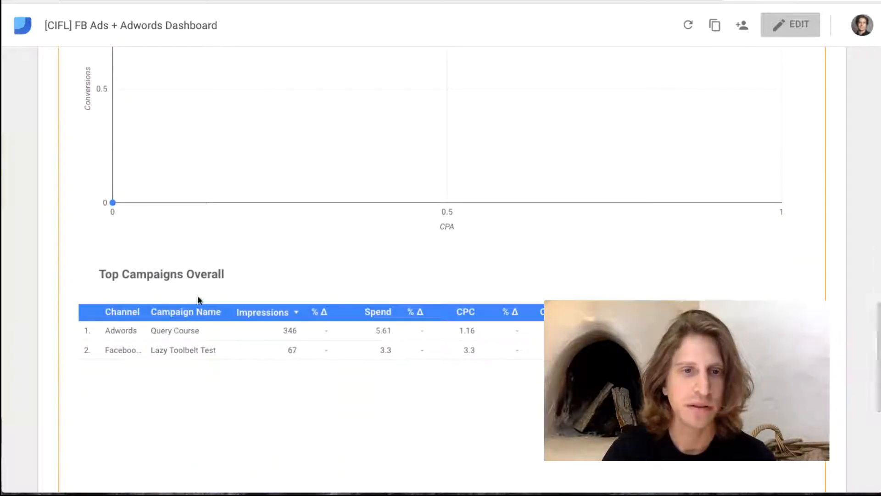
mouse_move(540, 361)
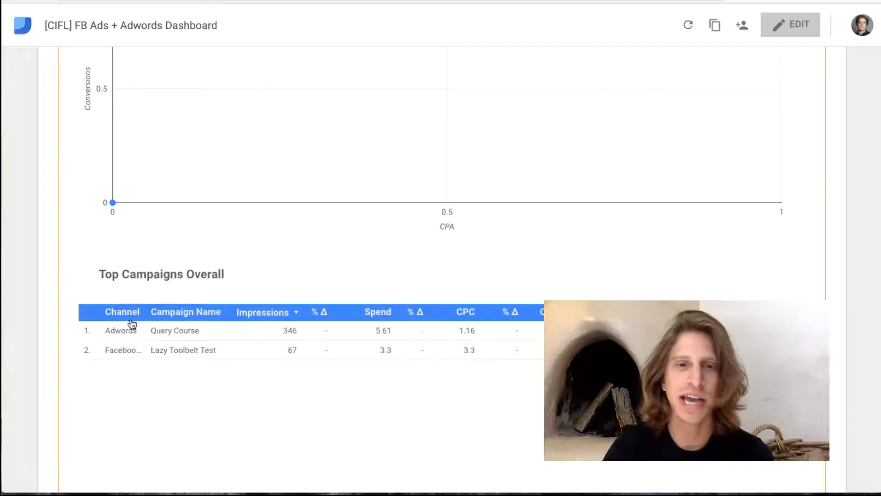
mouse_move(269, 320)
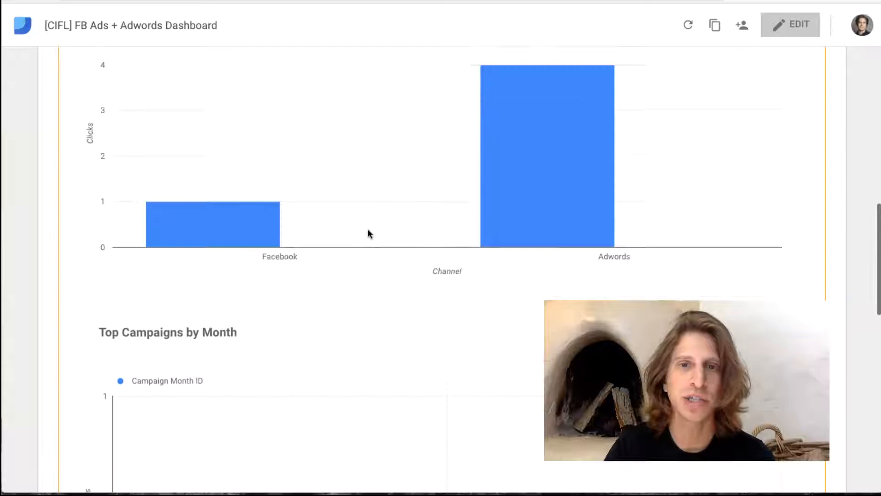
scroll("down", 3)
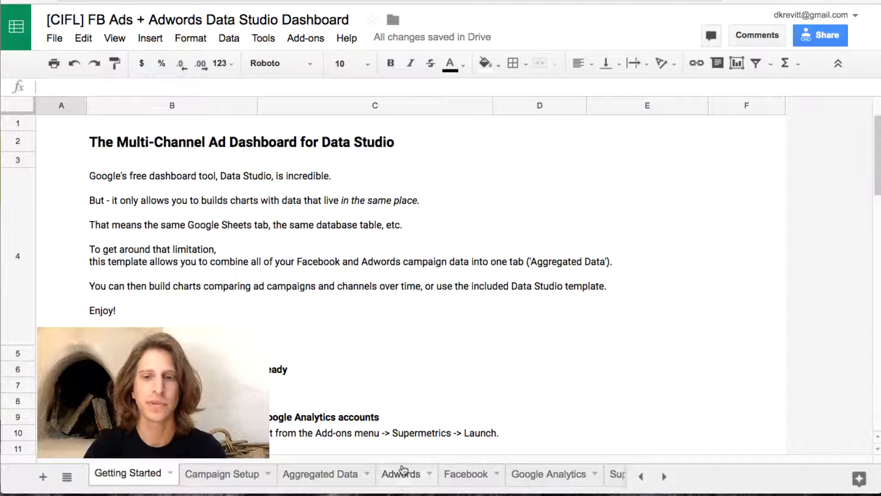
- Tour the Adwords, Facebook and Google Analytics sheets, ending on Aggregated Data
left_click(401, 473)
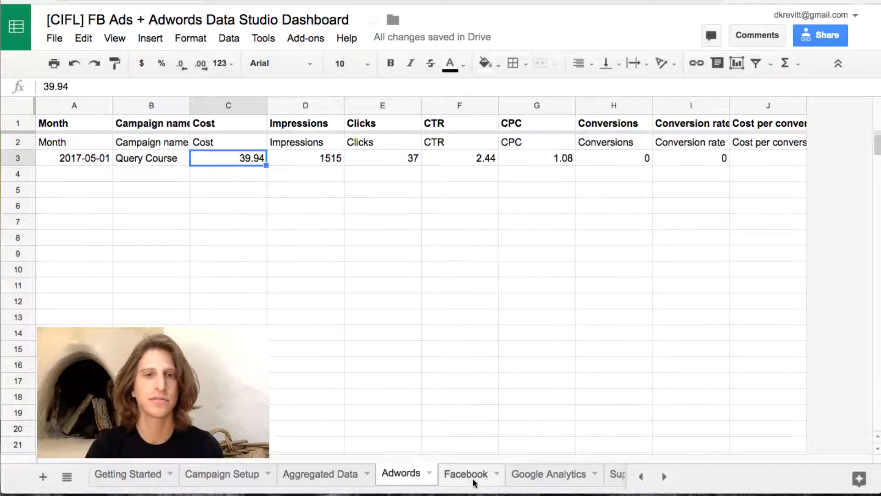
left_click(548, 473)
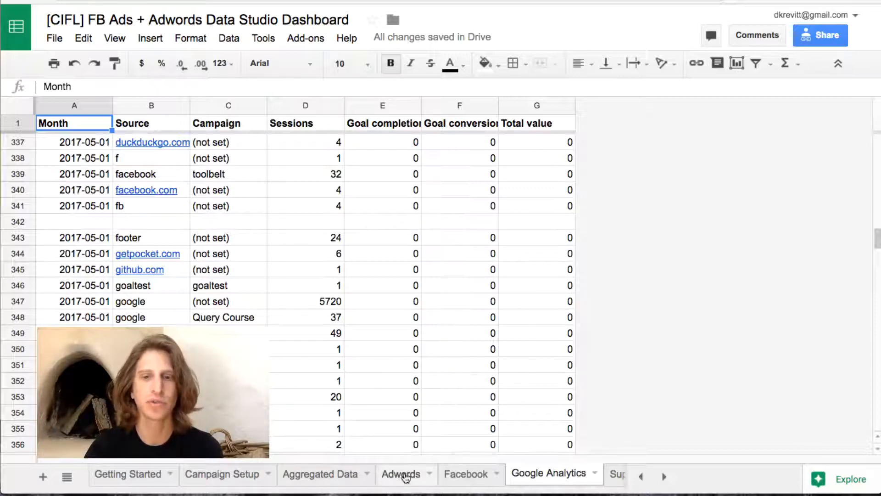
left_click(465, 474)
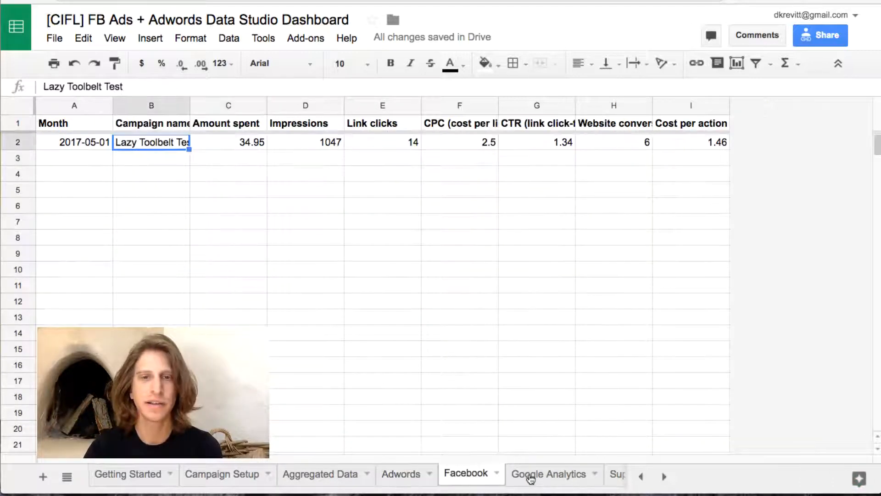
left_click(549, 474)
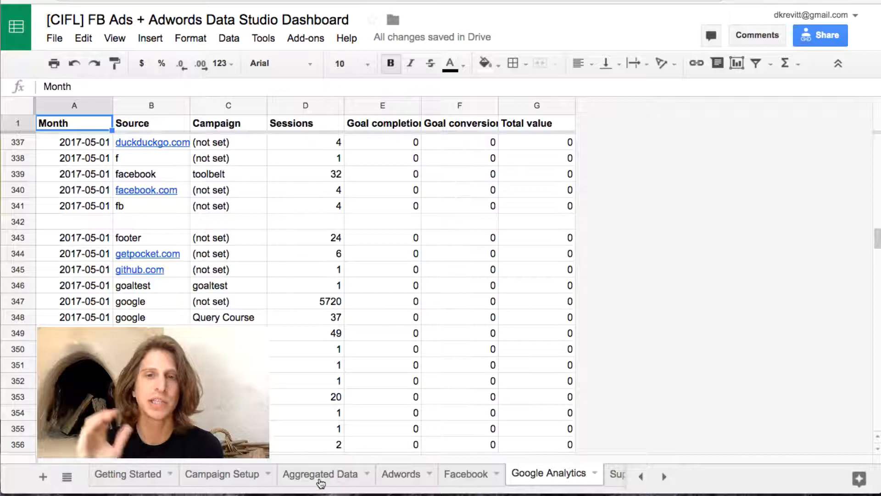
left_click(320, 474)
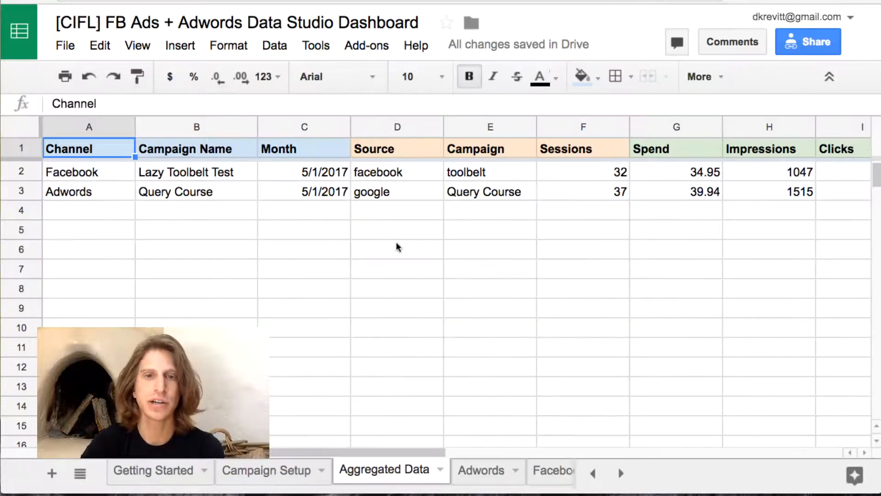
- Inspect the Query Course, Month, facebook Source and Channel lookup formula cells, then view Campaign Setup
left_click(196, 191)
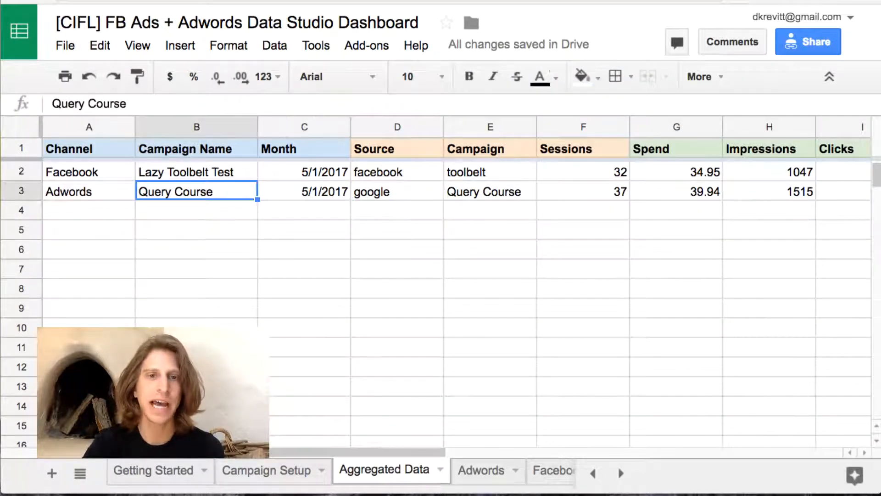
left_click(304, 172)
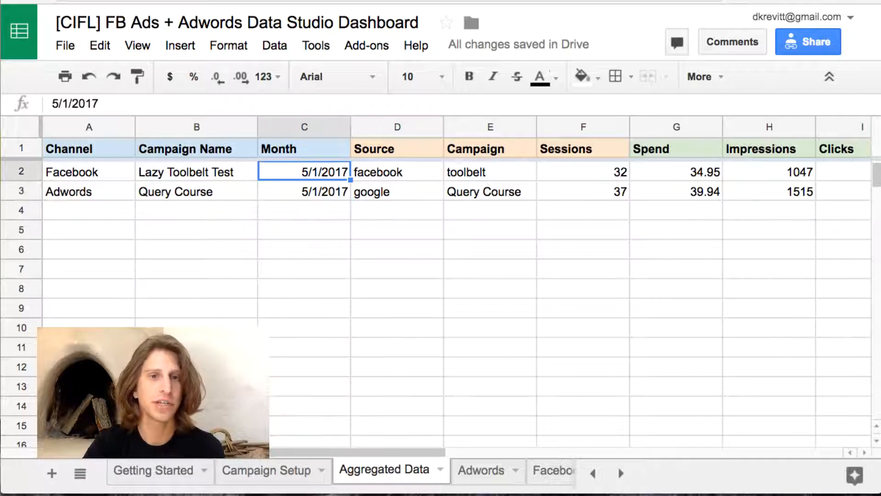
left_click(397, 172)
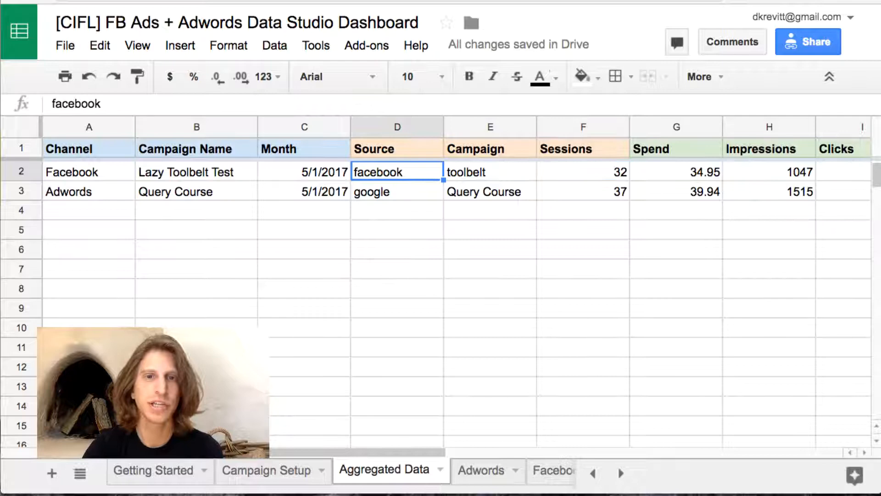
left_click(677, 172)
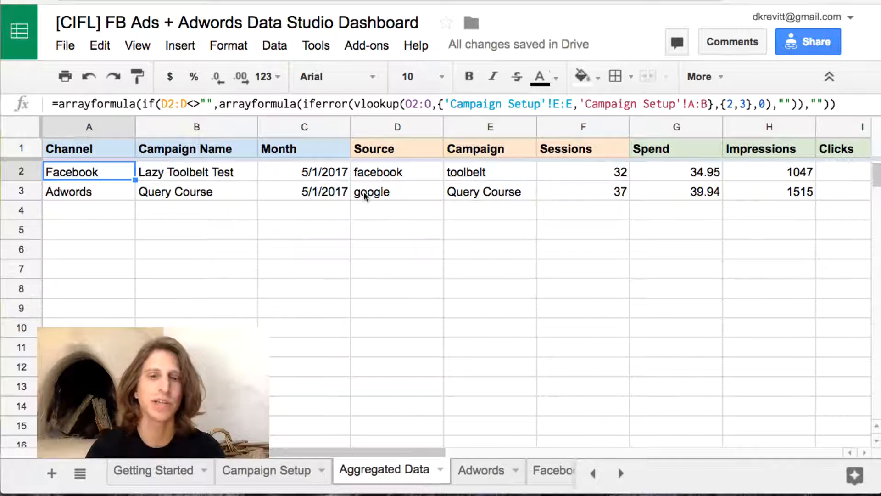
left_click(266, 470)
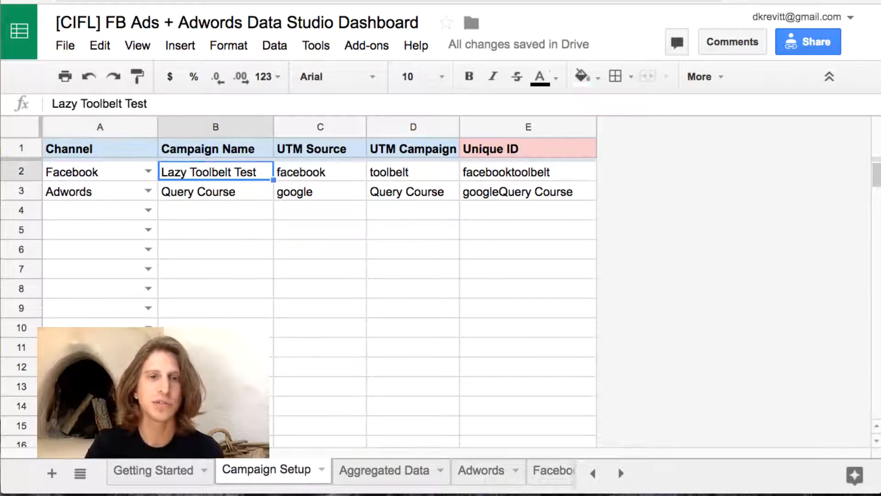
- Inspect the Query Course and Adwords entries, revisit Aggregated Data, and return to Campaign Setup
left_click(320, 191)
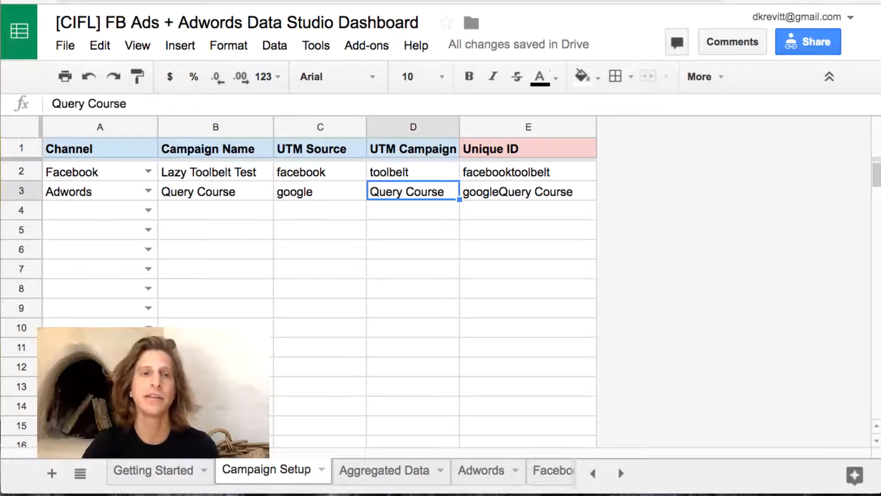
left_click(100, 191)
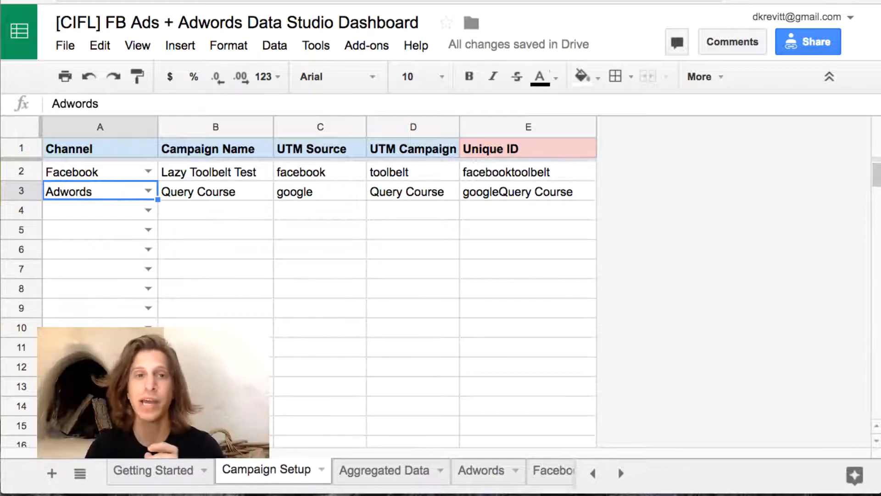
left_click(384, 470)
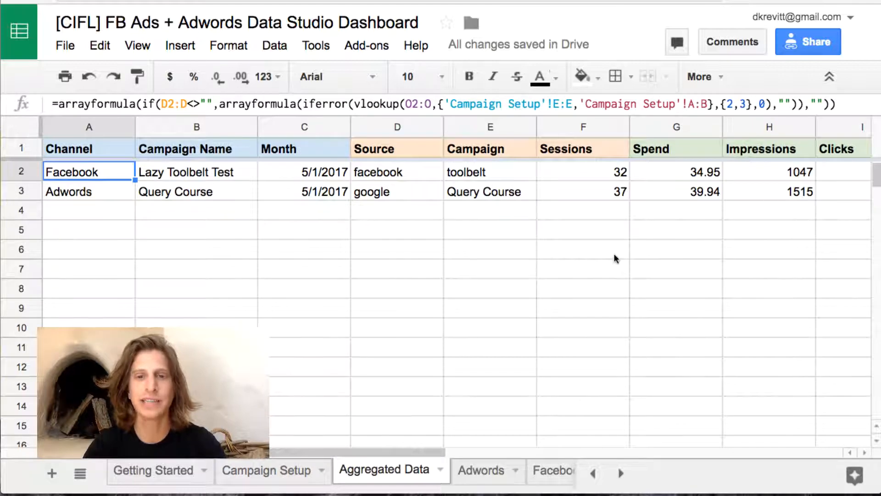
mouse_move(460, 368)
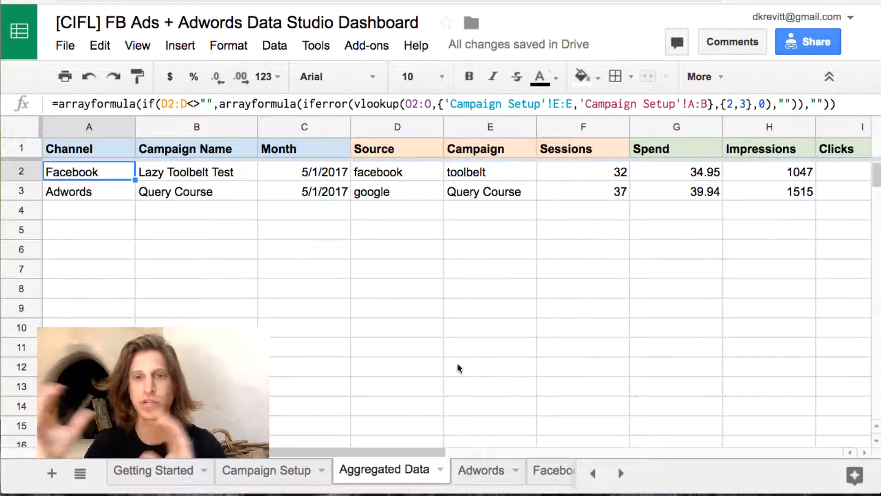
left_click(267, 469)
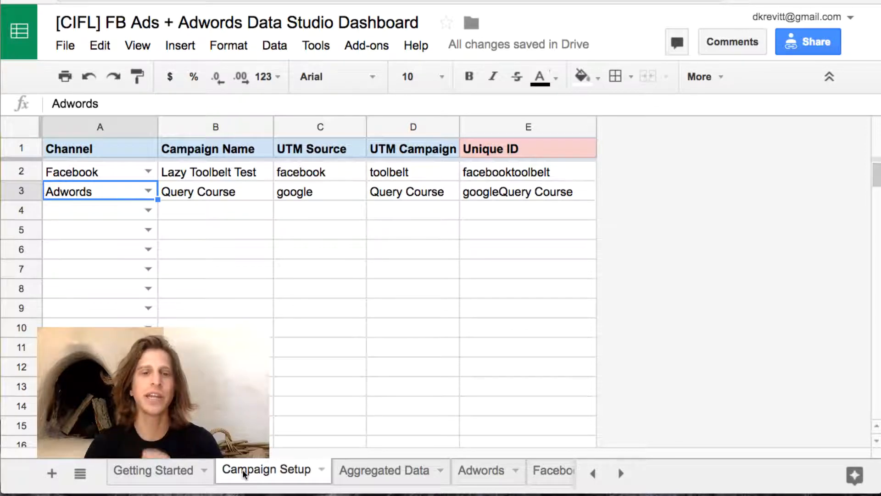
- Review Getting Started and launch the Supermetrics add-on, dismissing its announcement popup
left_click(152, 471)
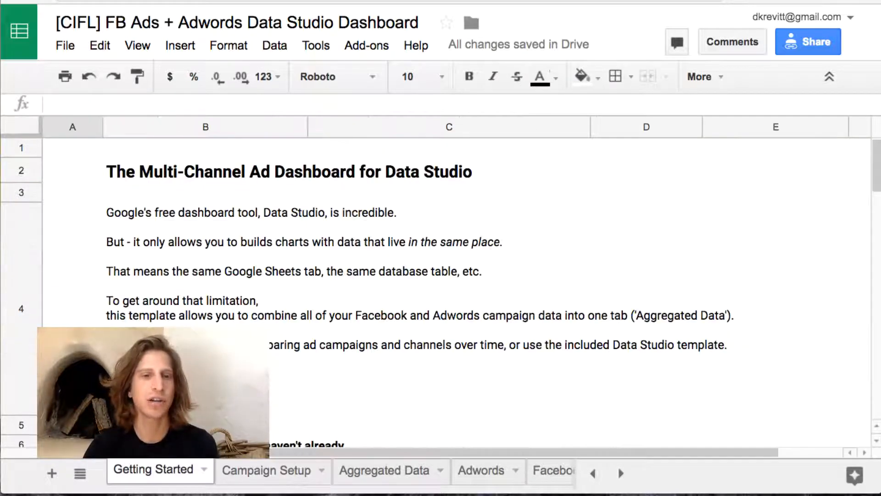
scroll("down", 3)
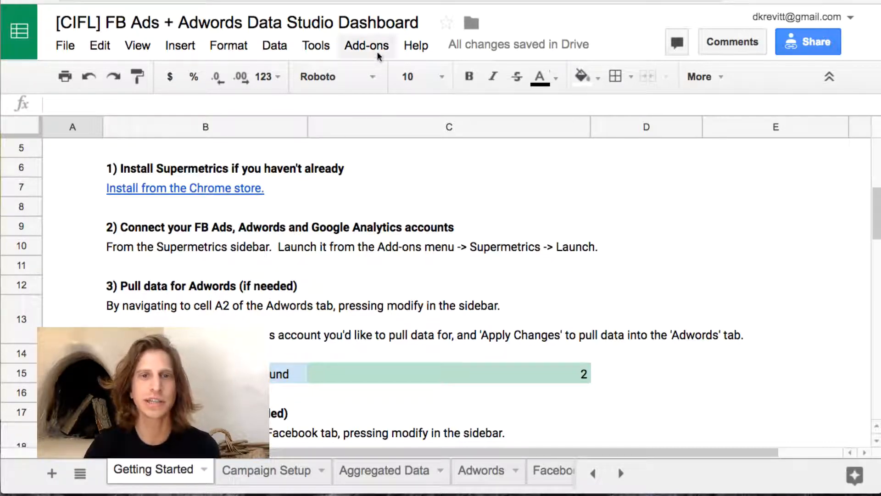
left_click(366, 46)
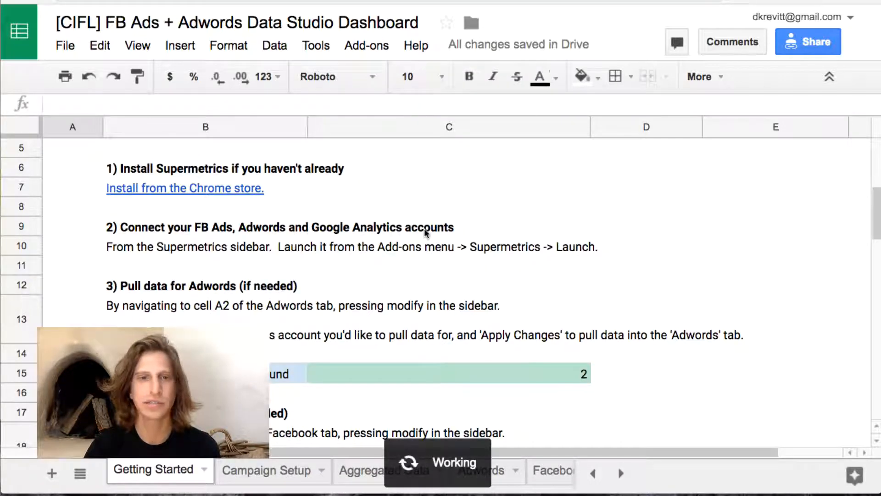
mouse_move(185, 187)
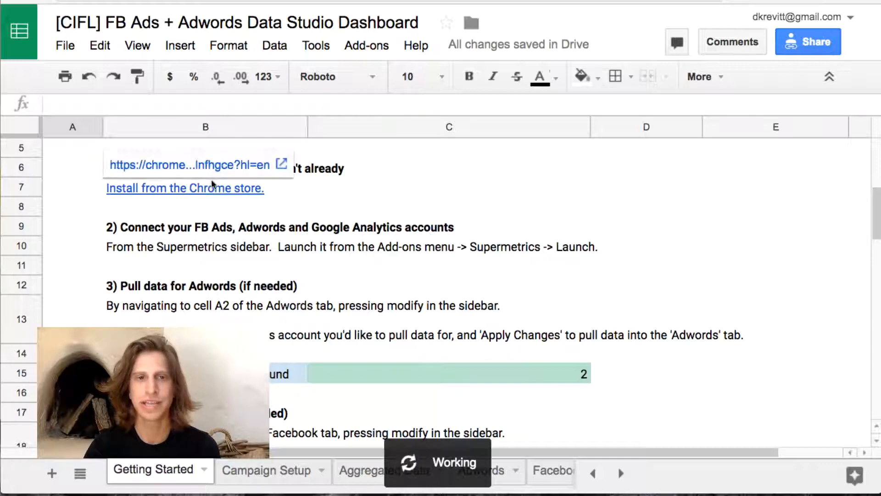
left_click(366, 45)
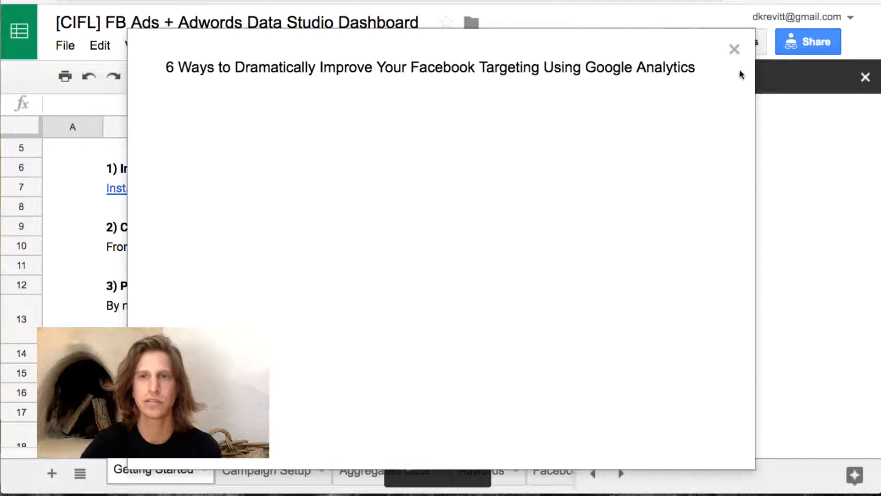
left_click(734, 49)
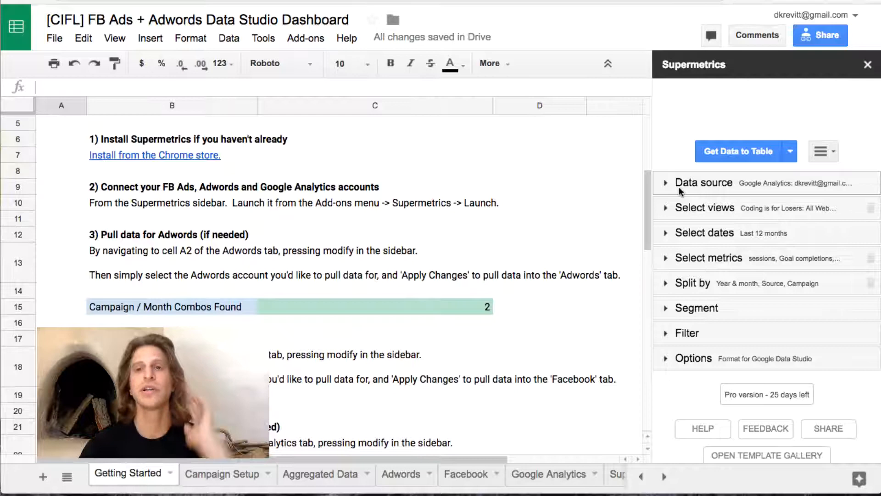
- Browse Supermetrics' data sources, including Facebook Ads, Google AdWords and Google Analytics
left_click(703, 183)
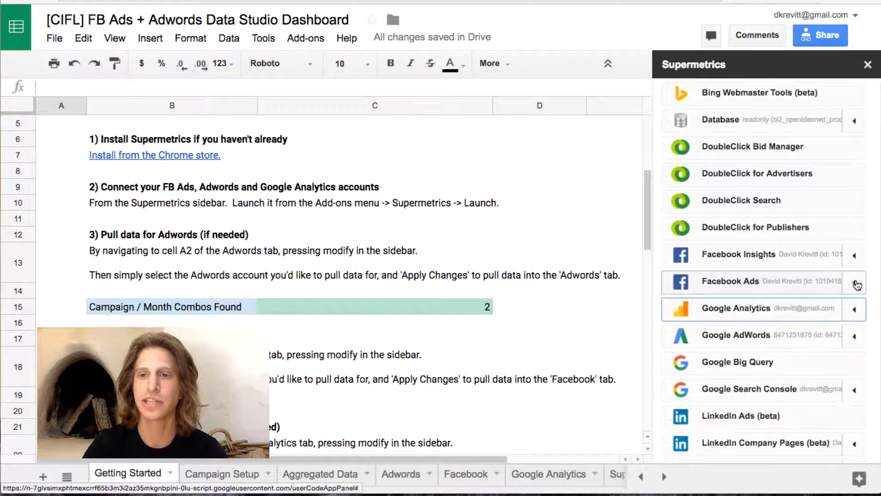
scroll("down", 3)
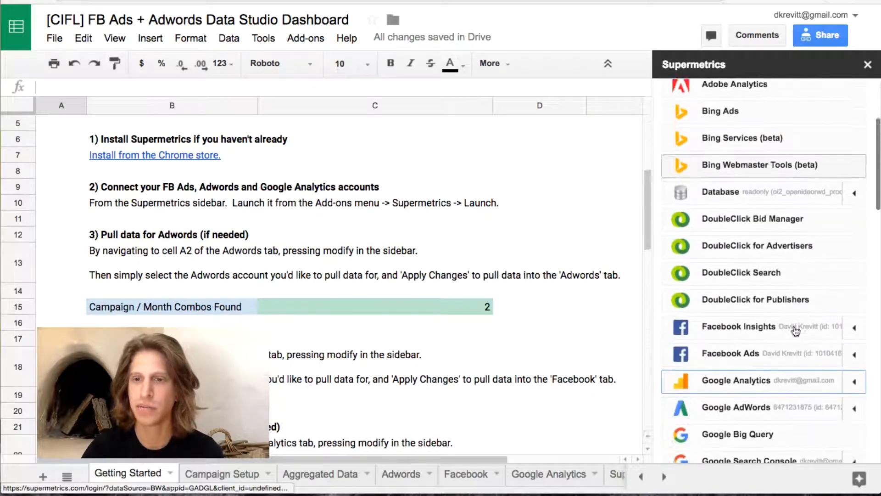
scroll("down", 3)
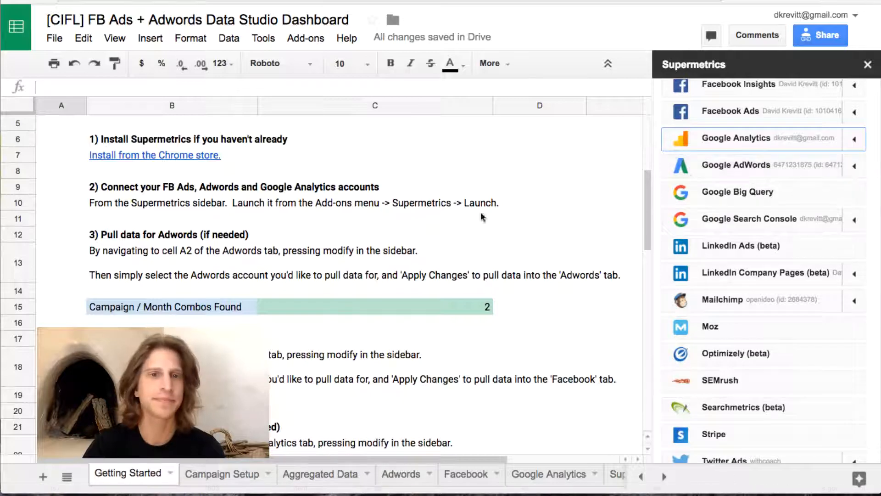
scroll("down", 3)
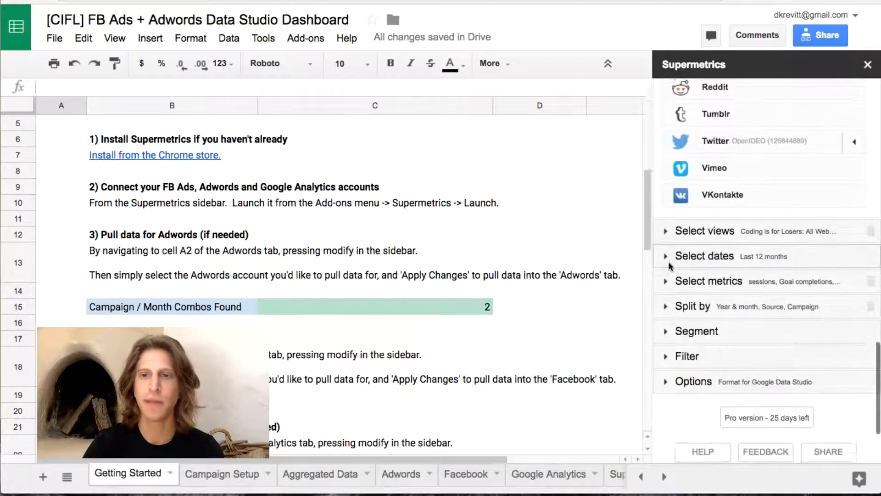
scroll("down", 3)
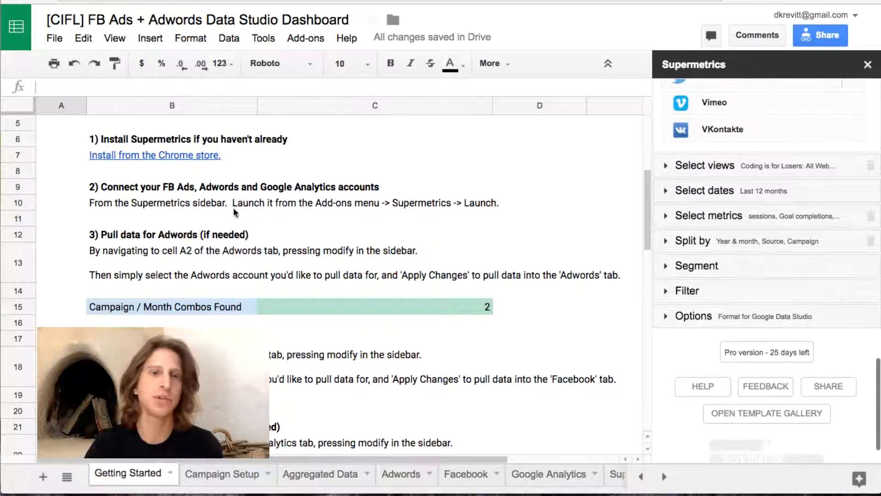
left_click(171, 250)
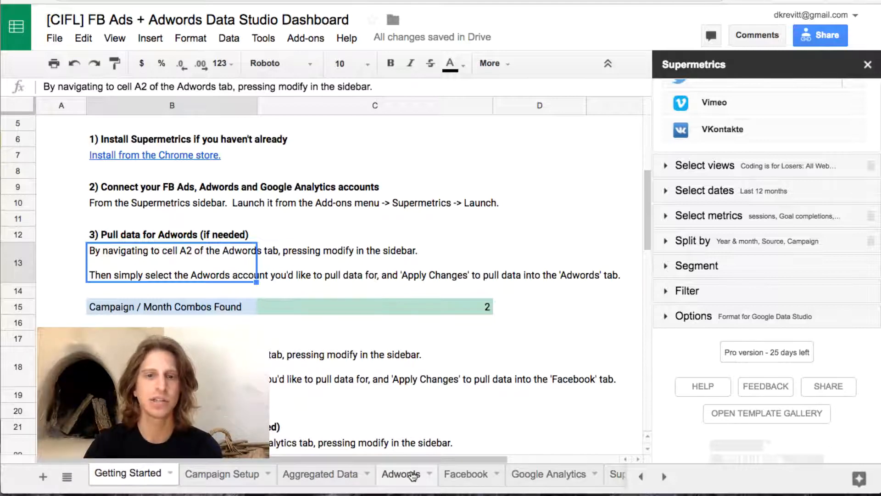
- Rerun the Adwords sheet's Supermetrics query unchanged, keeping the Query Course row
left_click(402, 474)
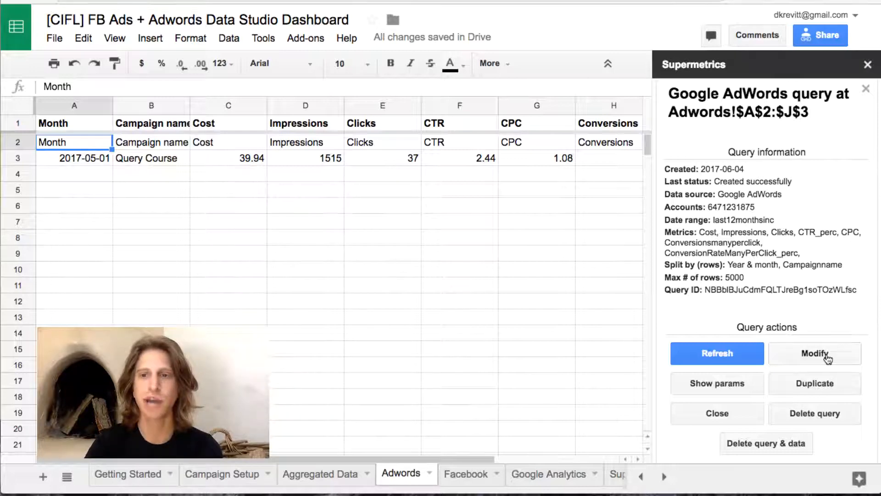
left_click(815, 353)
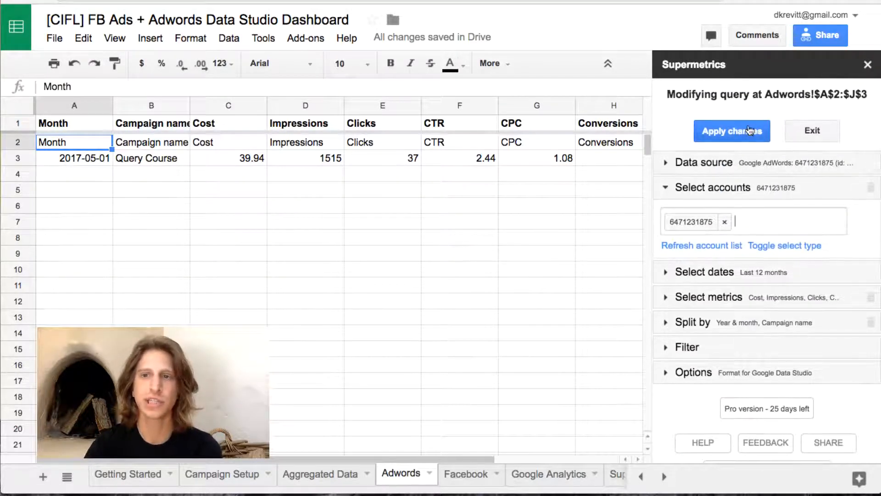
left_click(732, 131)
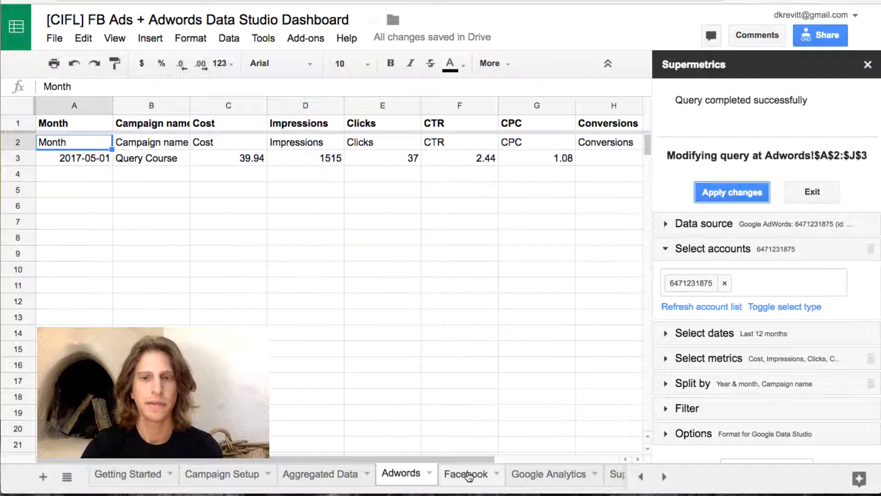
- Open the Facebook Ads query for editing, showing its date range, metrics and split settings
left_click(464, 474)
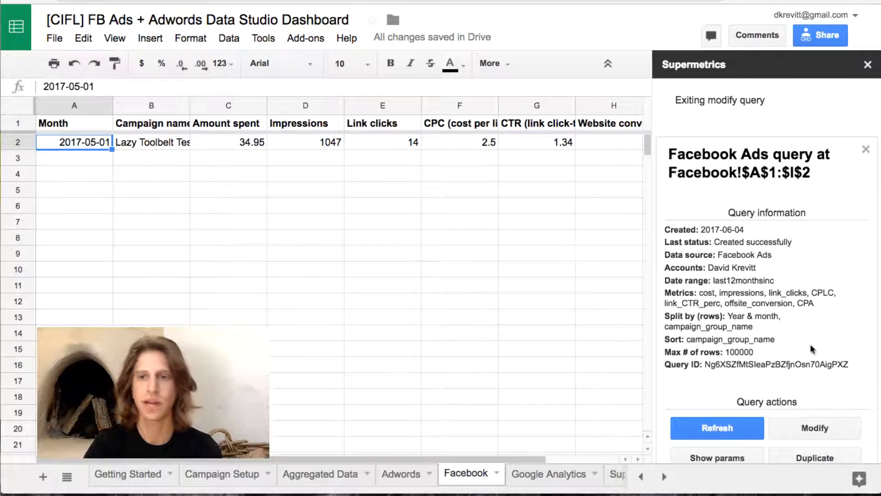
left_click(548, 474)
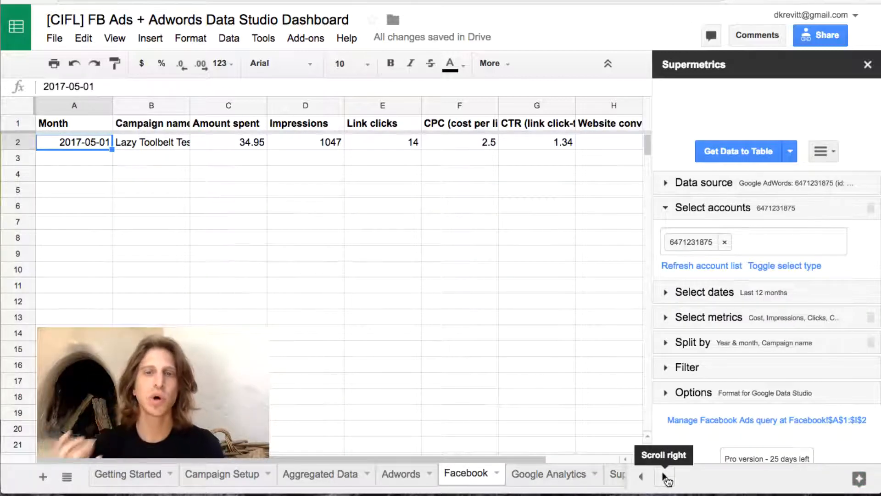
left_click(764, 420)
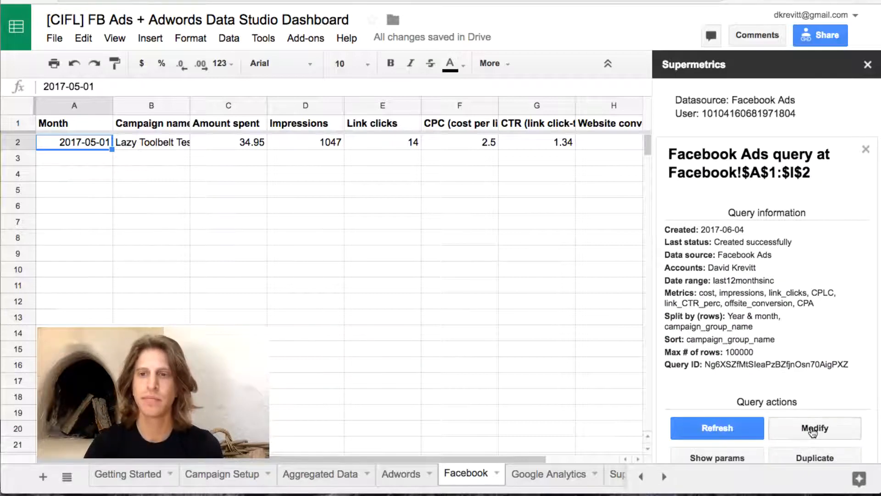
left_click(814, 428)
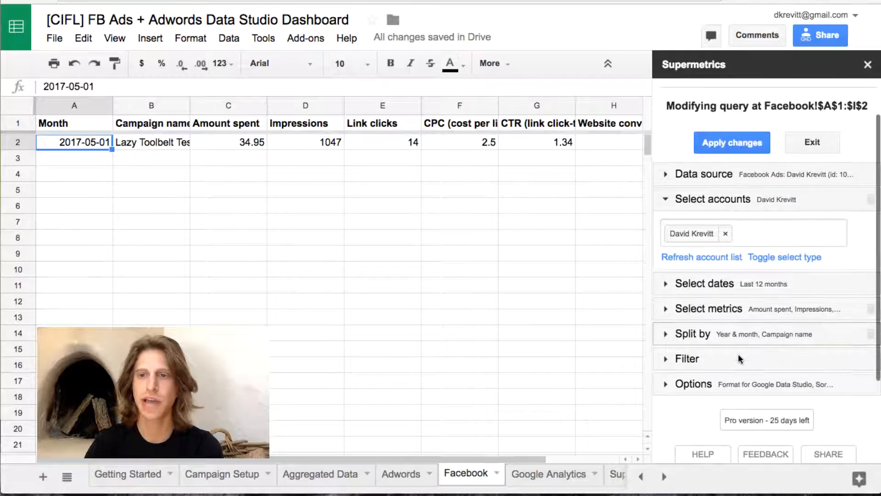
left_click(704, 224)
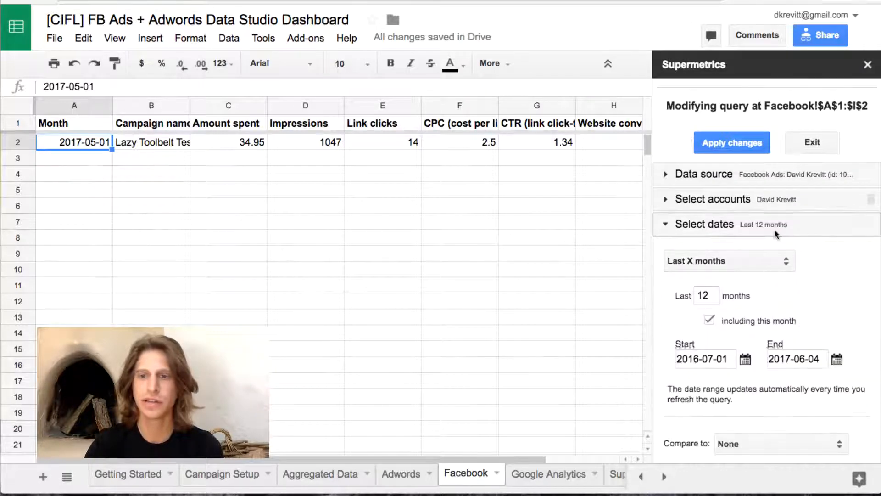
left_click(709, 249)
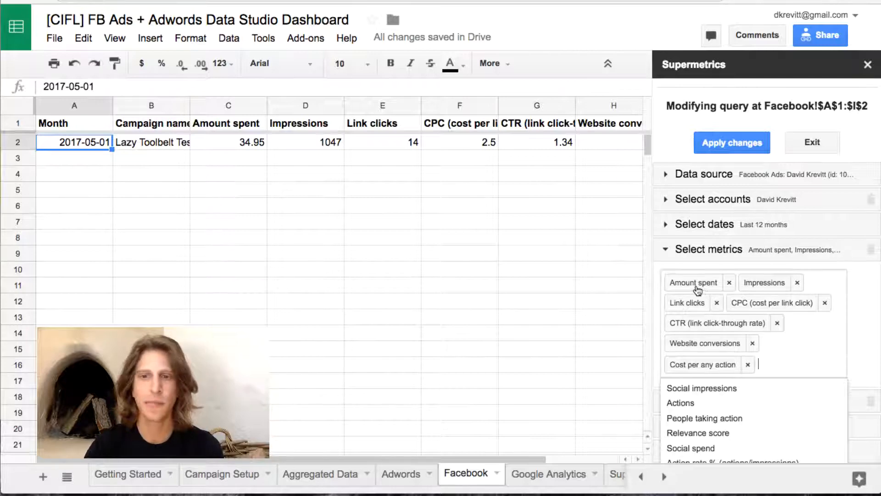
mouse_move(774, 295)
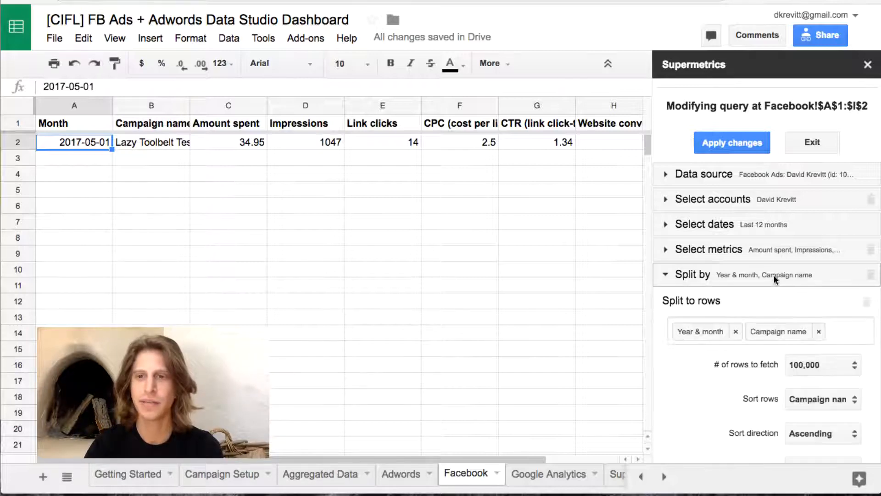
scroll("down", 3)
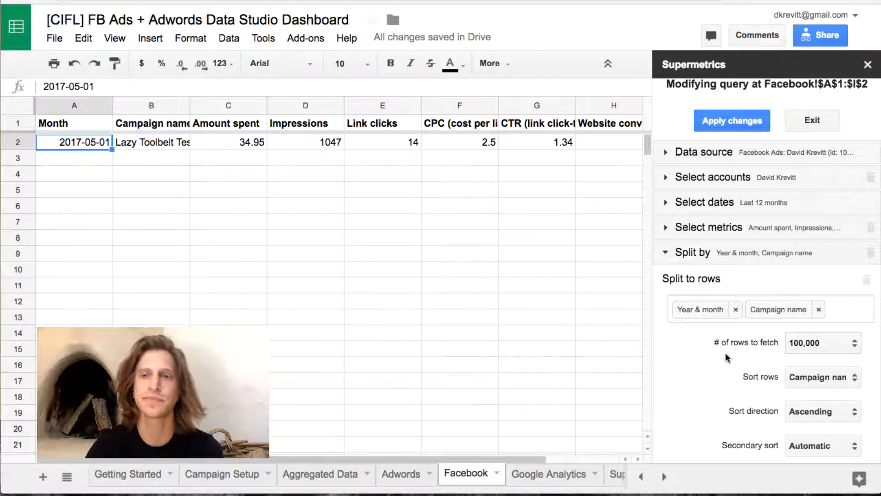
- Confirm the Facebook query's 'Format results for Google Data Studio' option and exit to Aggregated Data
left_click(768, 340)
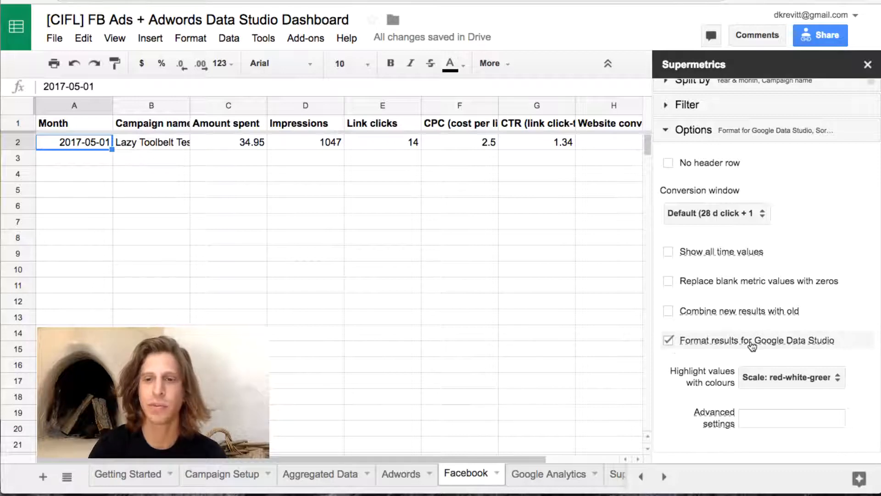
mouse_move(736, 344)
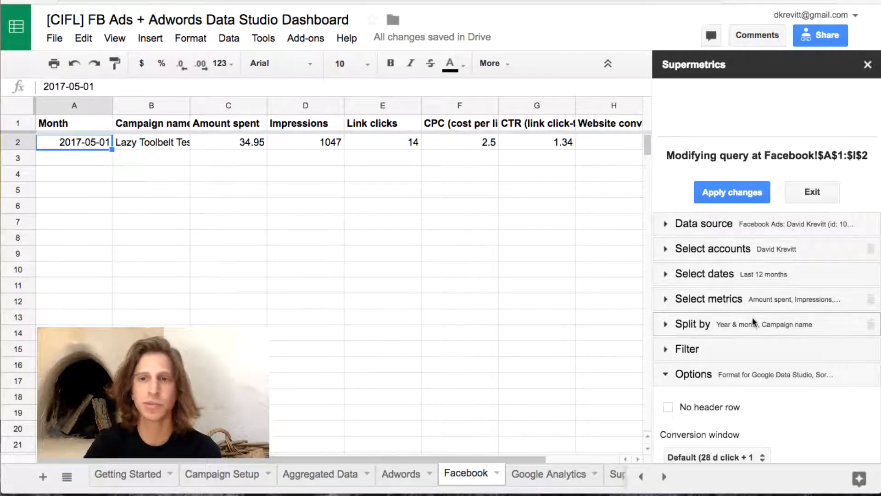
mouse_move(728, 335)
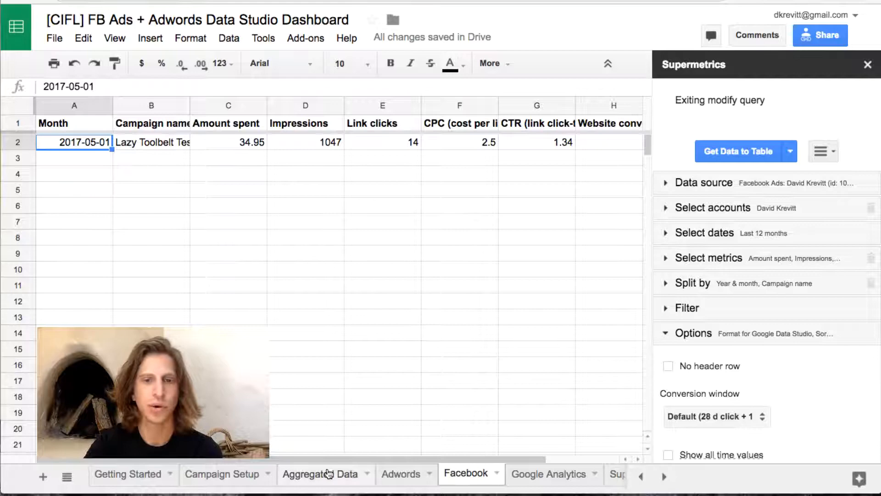
left_click(320, 474)
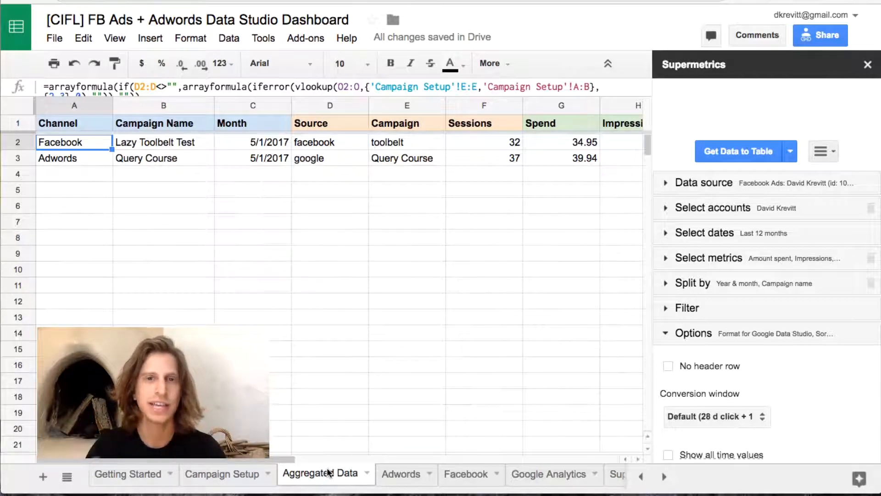
- Check the Lazy Toolbelt Test campaign name against Campaign Setup, then return to Aggregated Data
left_click(163, 142)
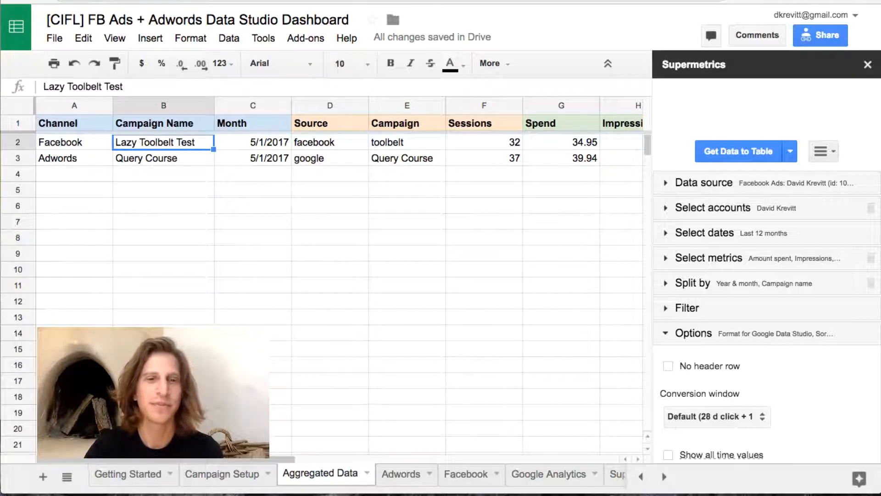
left_click(221, 473)
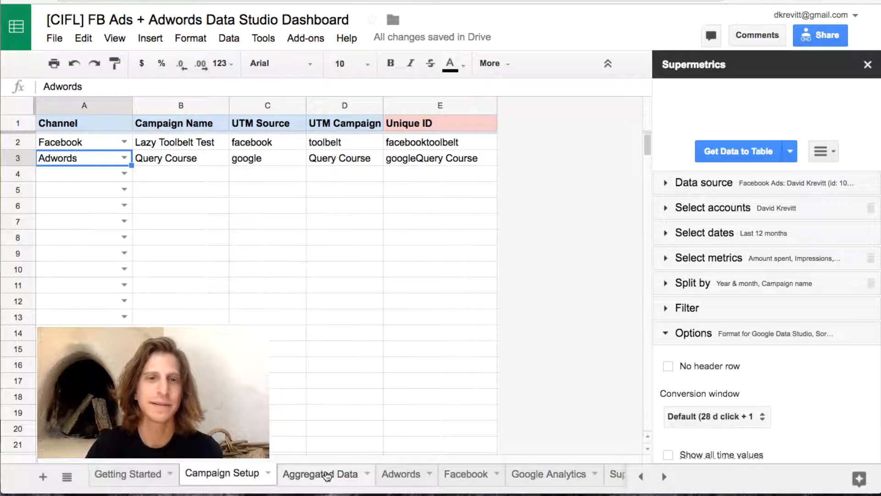
left_click(321, 474)
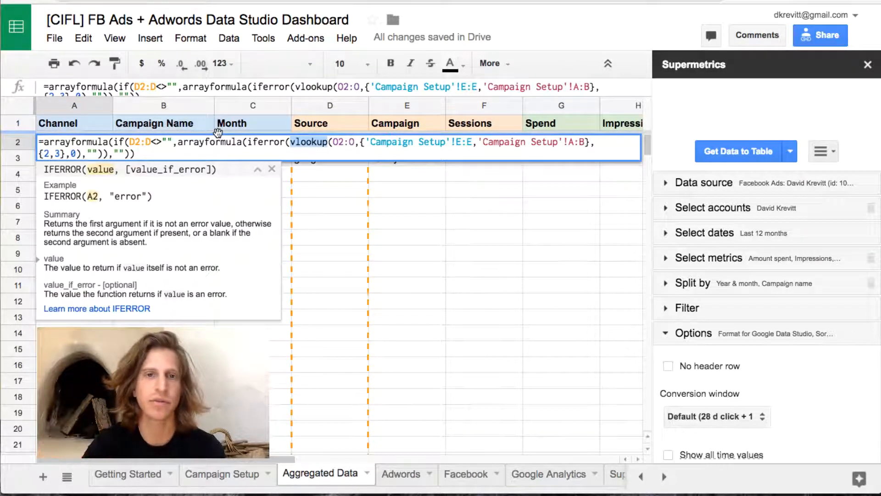
left_click(74, 158)
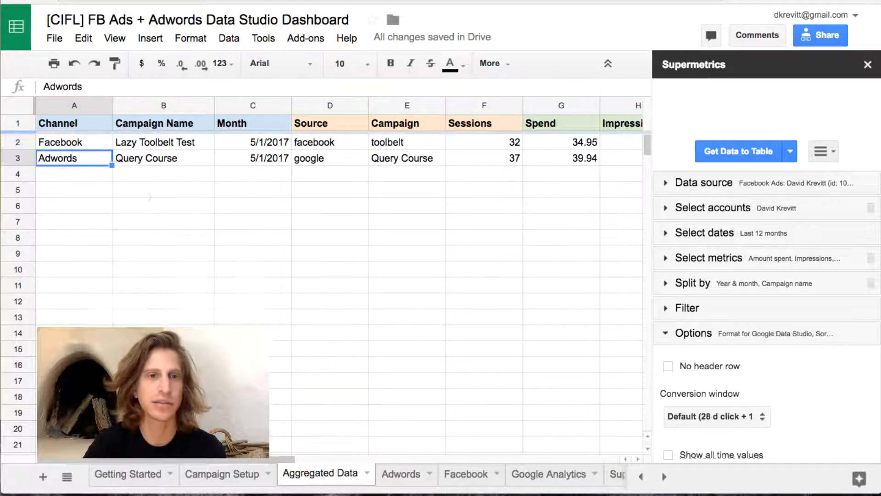
left_click(330, 123)
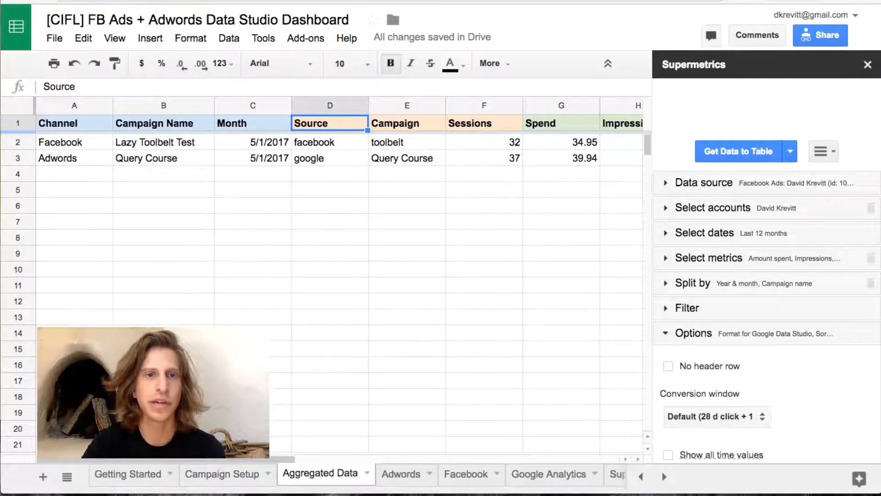
left_click(252, 142)
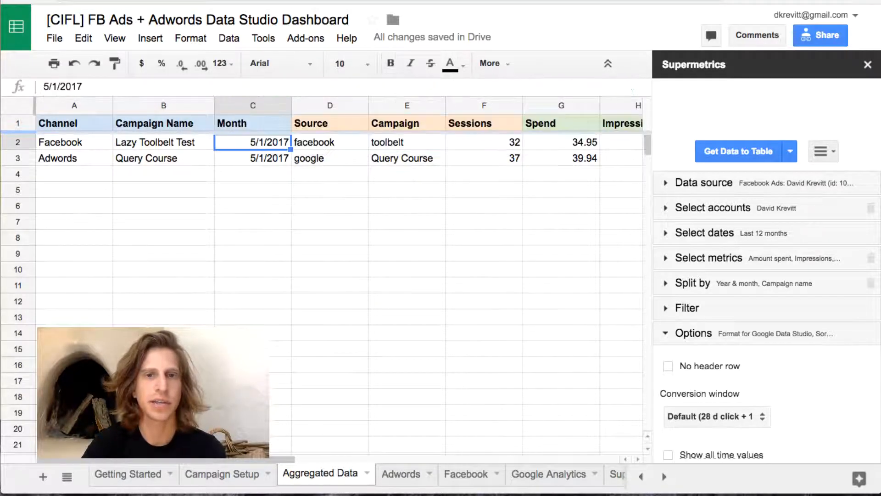
left_click(561, 142)
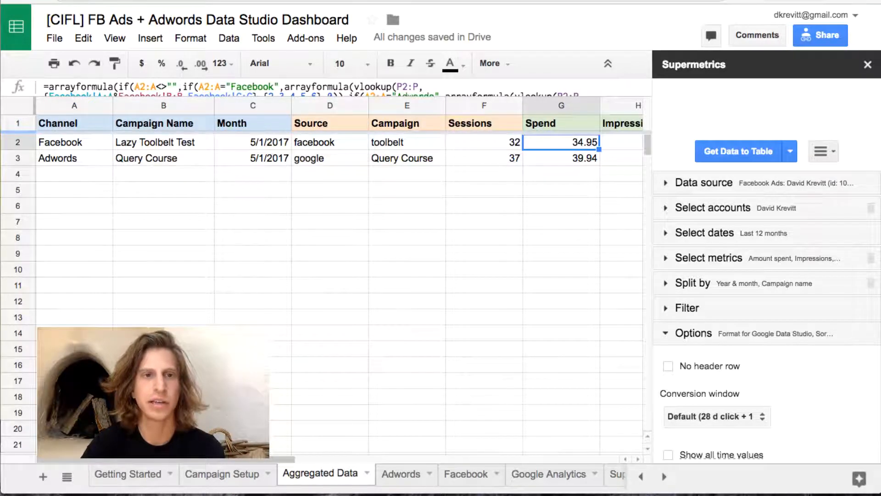
double_click(560, 142)
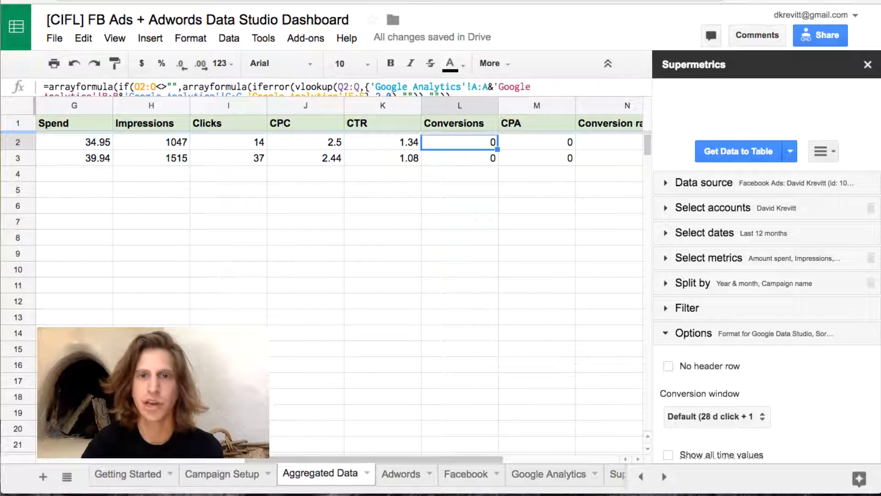
double_click(459, 142)
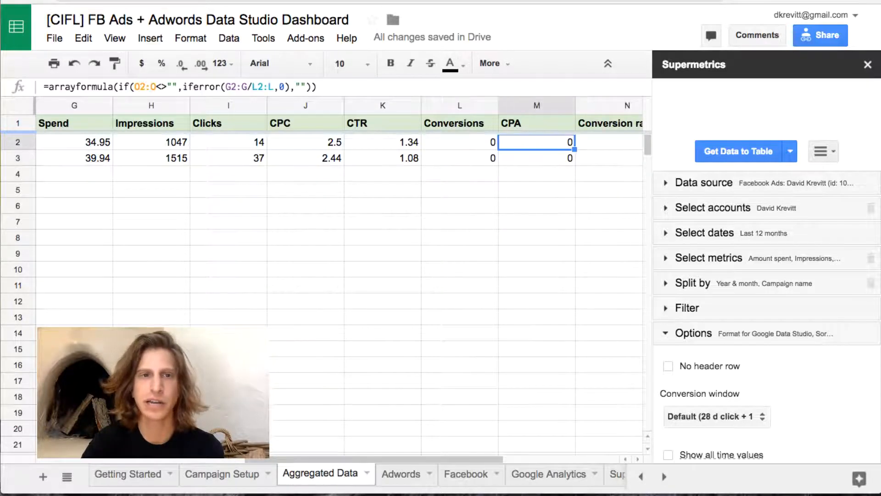
double_click(535, 142)
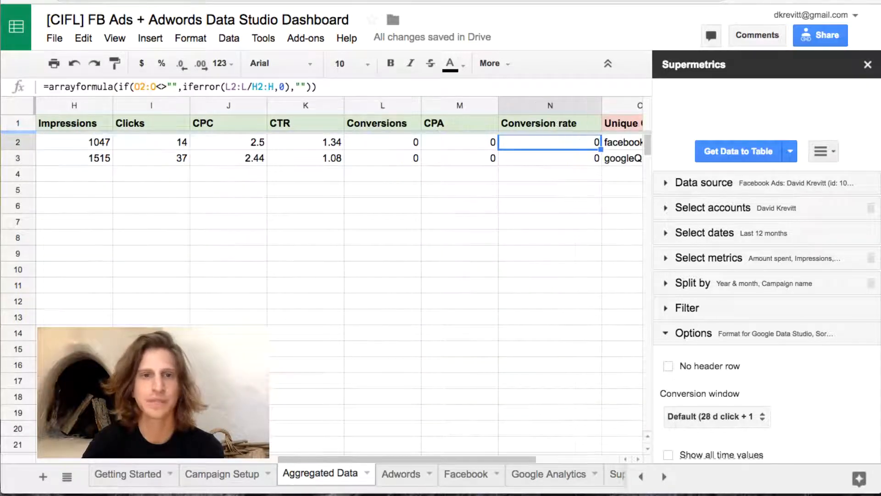
left_click(550, 158)
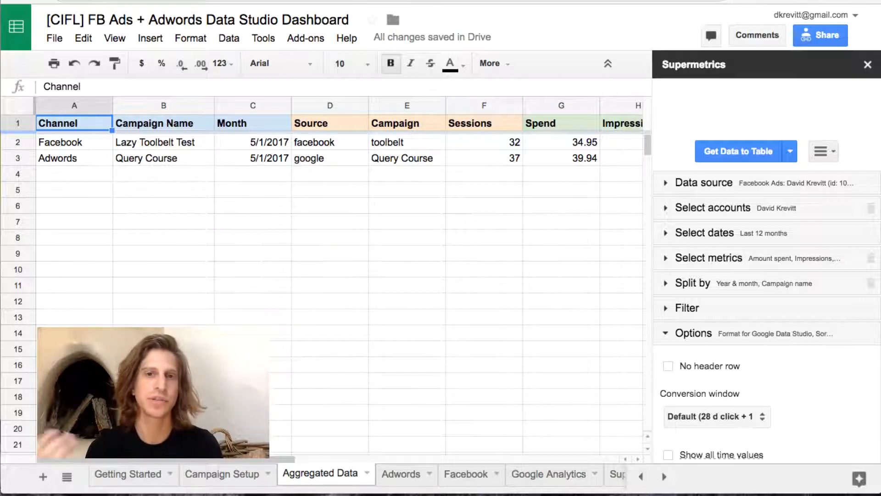
mouse_move(339, 181)
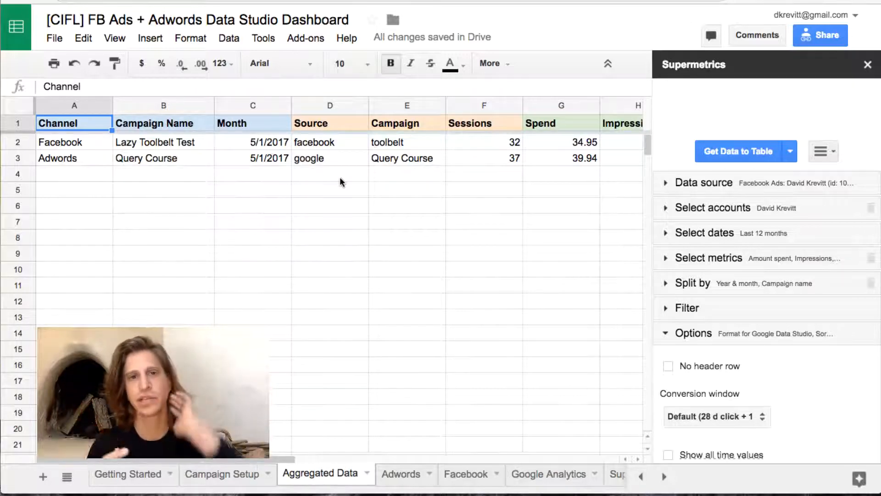
- Check the VLOOKUP formula filling the Channel column, then return to the Data Studio template
left_click(74, 142)
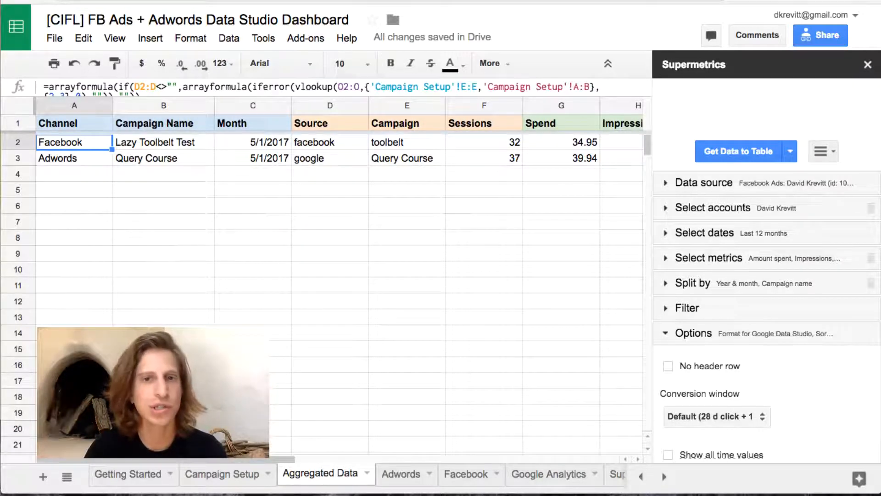
left_click(163, 142)
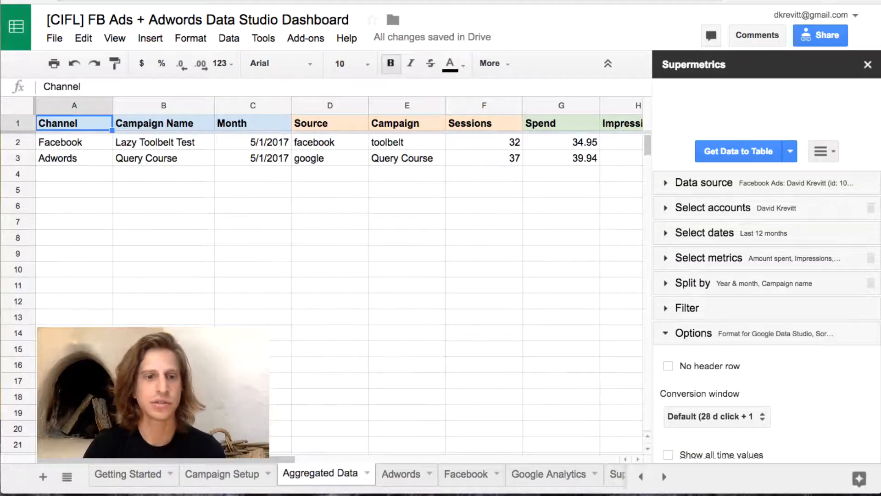
left_click(127, 474)
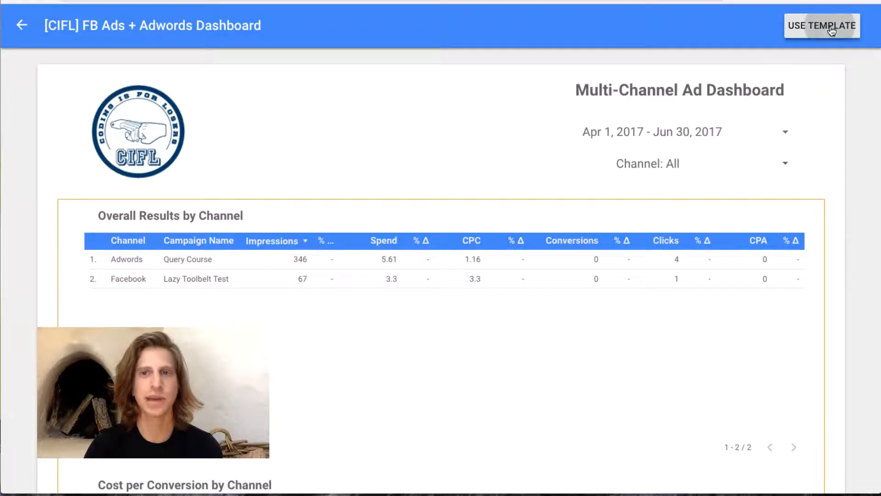
- Create a report copy from the template using the Aggregated Data source
left_click(821, 25)
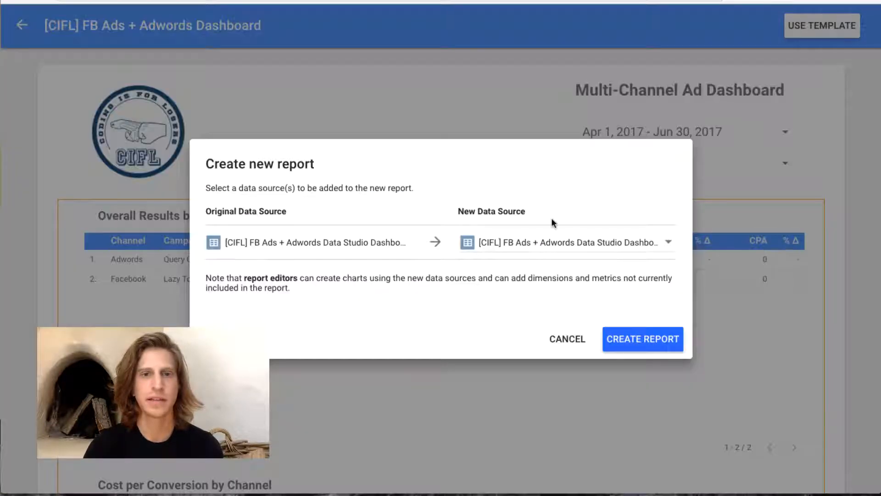
mouse_move(561, 247)
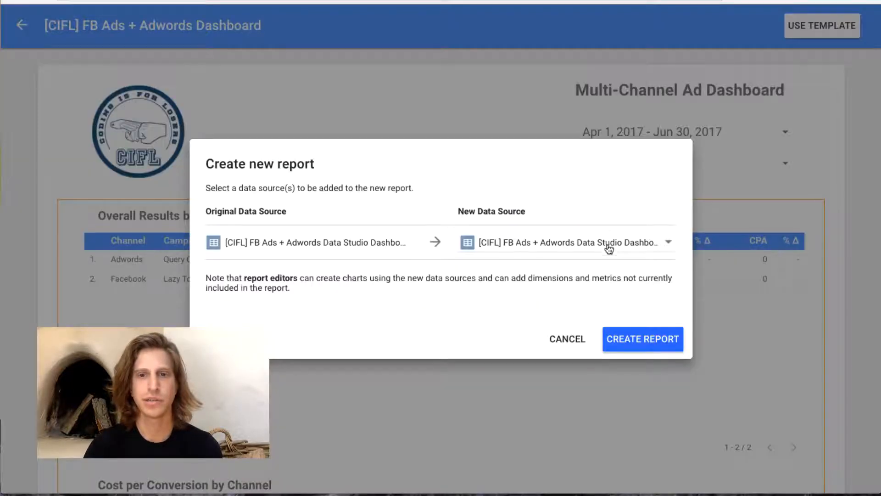
left_click(667, 242)
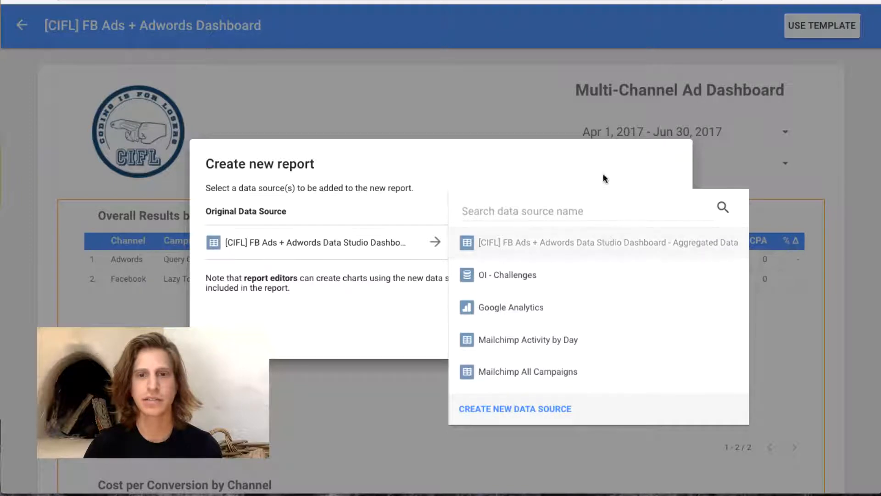
left_click(606, 243)
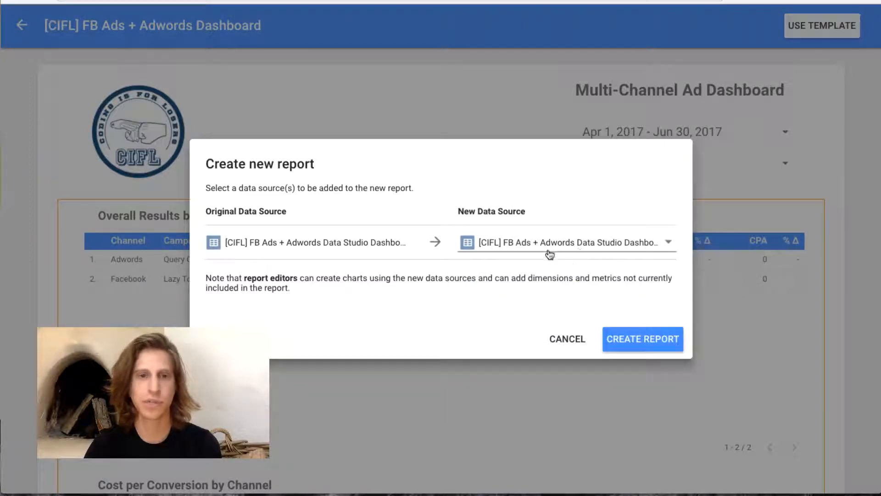
mouse_move(576, 257)
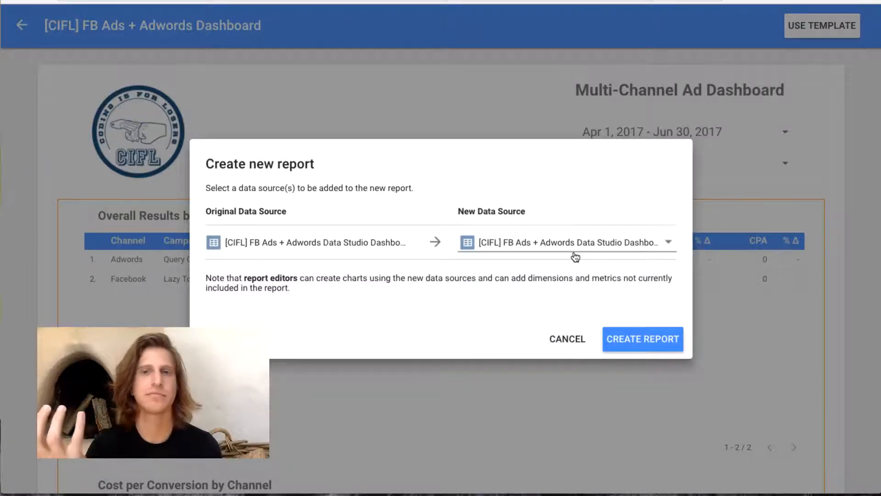
left_click(642, 339)
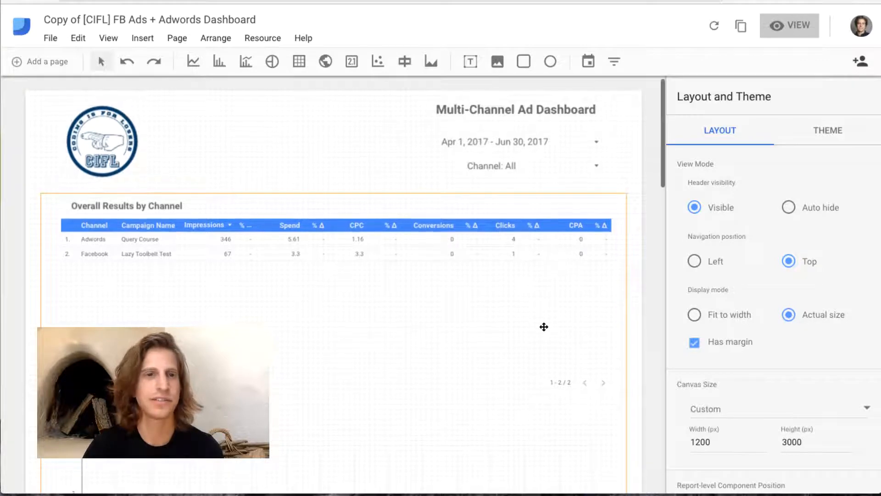
- Review the Overall Results table's dimensions, metrics and sort in Table Properties
scroll("down", 3)
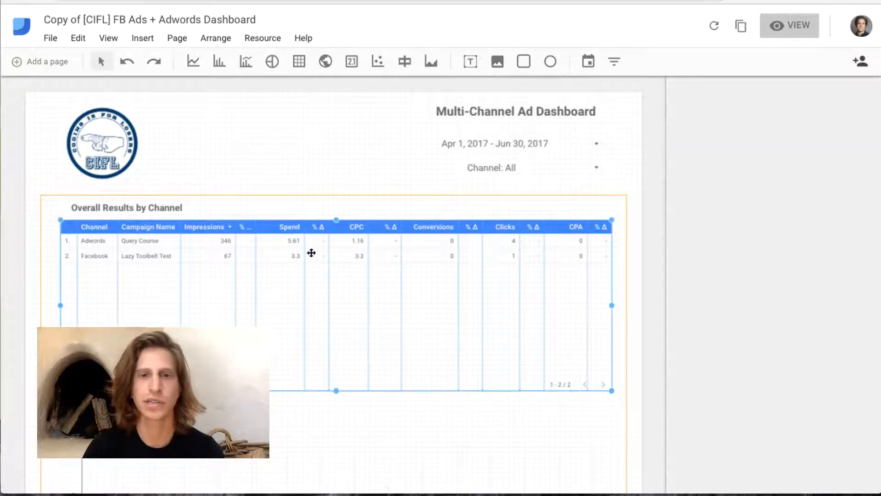
left_click(311, 253)
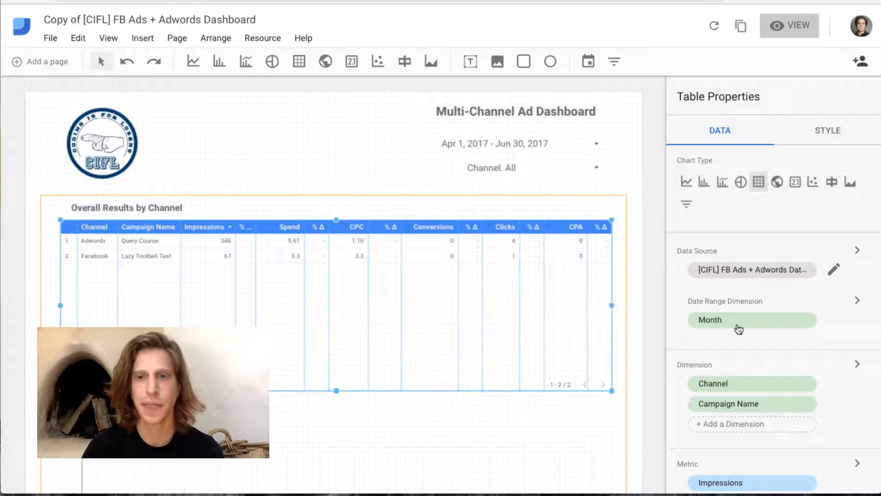
scroll("down", 3)
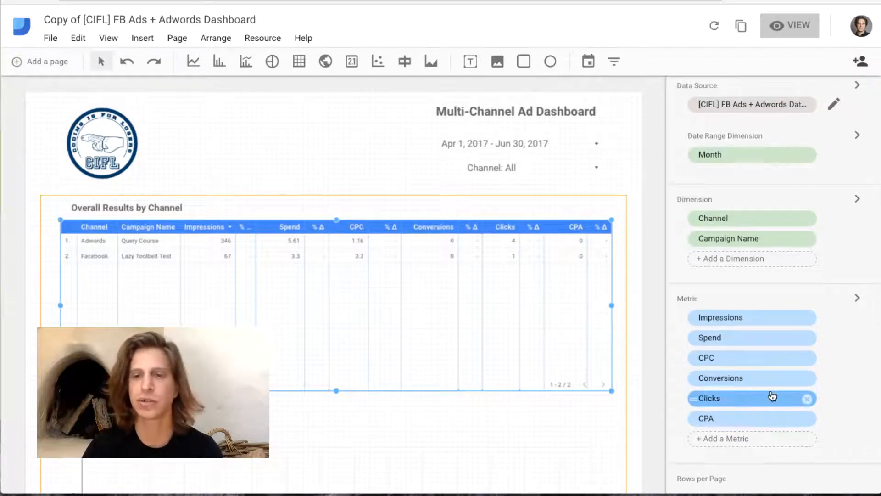
scroll("down", 3)
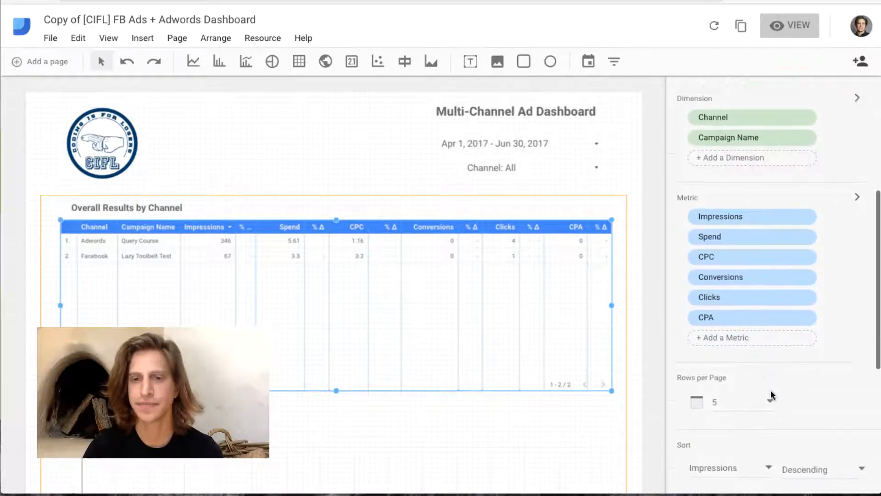
scroll("down", 3)
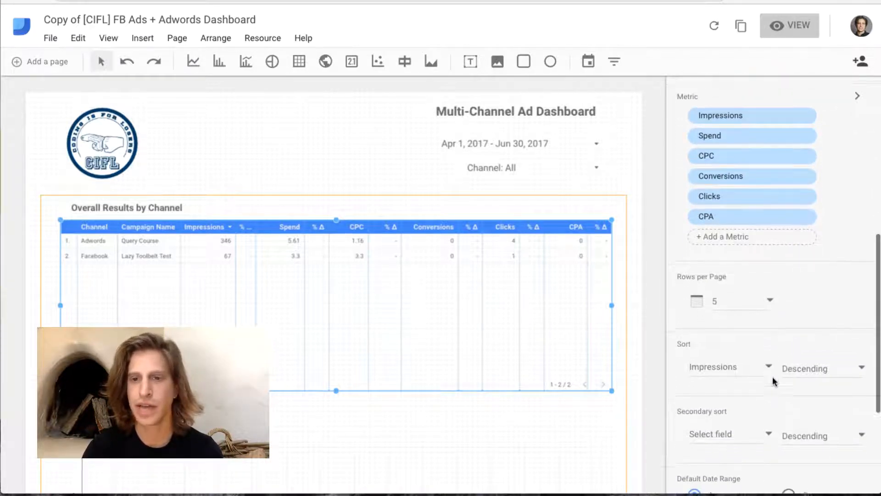
scroll("down", 3)
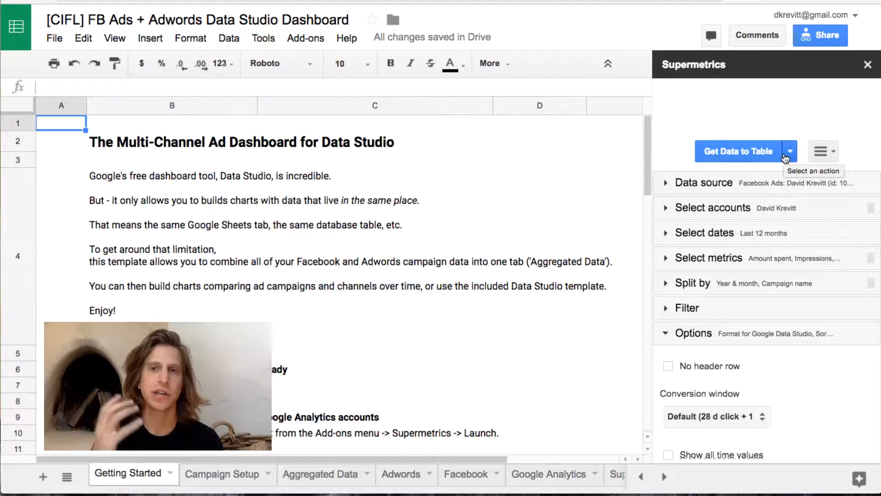
- Open Supermetrics' Schedule refresh & emailing and set Trigger 1 to refresh daily
left_click(791, 151)
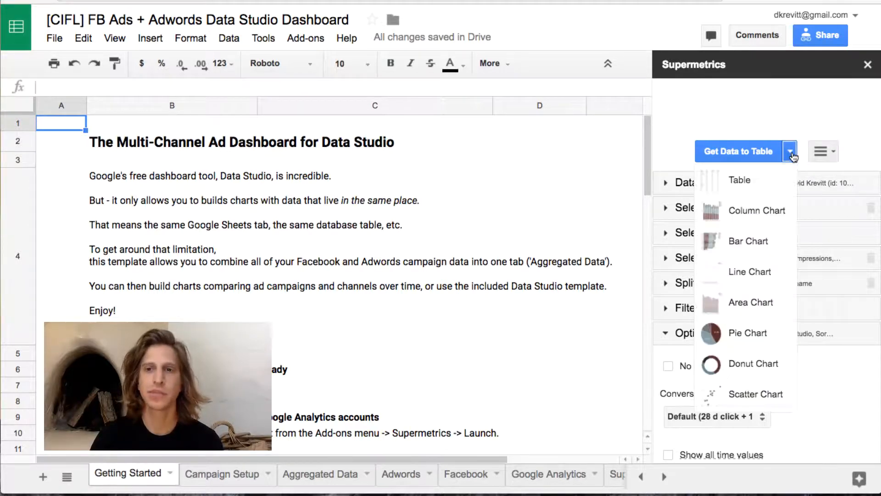
left_click(822, 151)
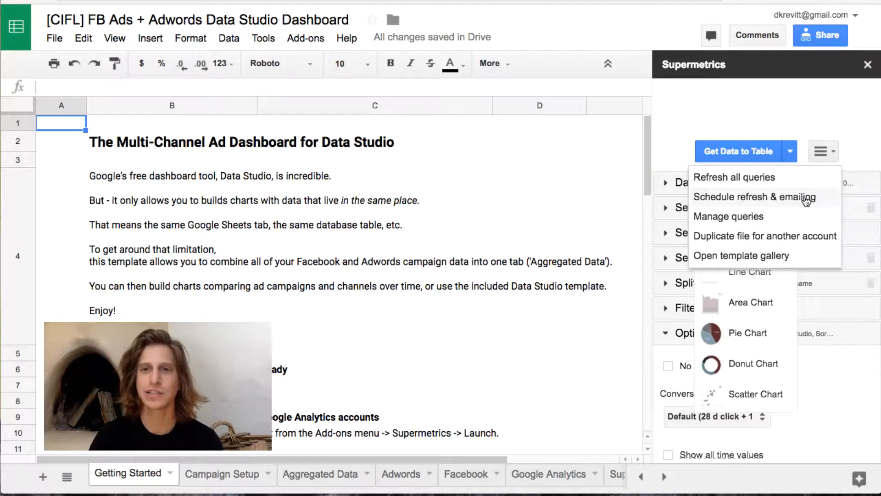
left_click(755, 197)
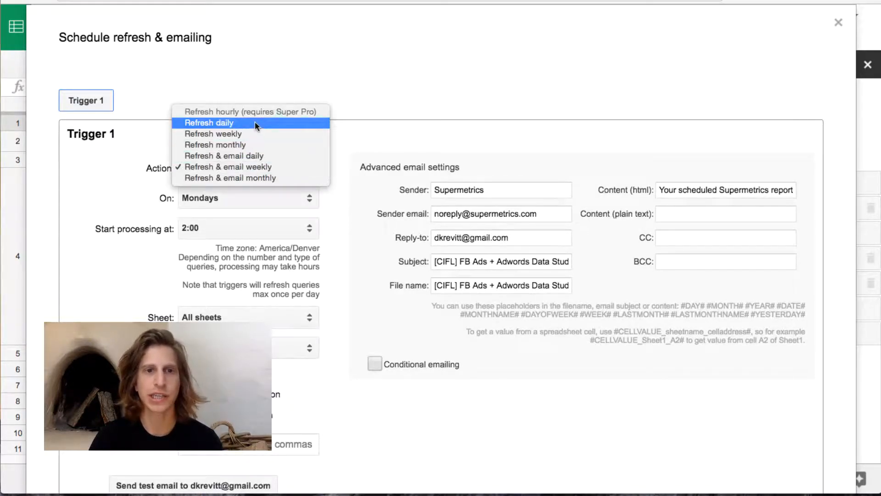
left_click(208, 123)
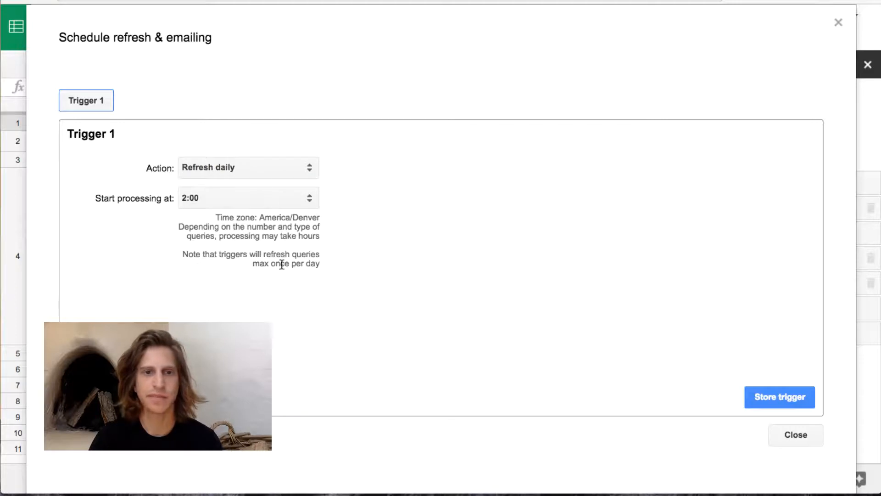